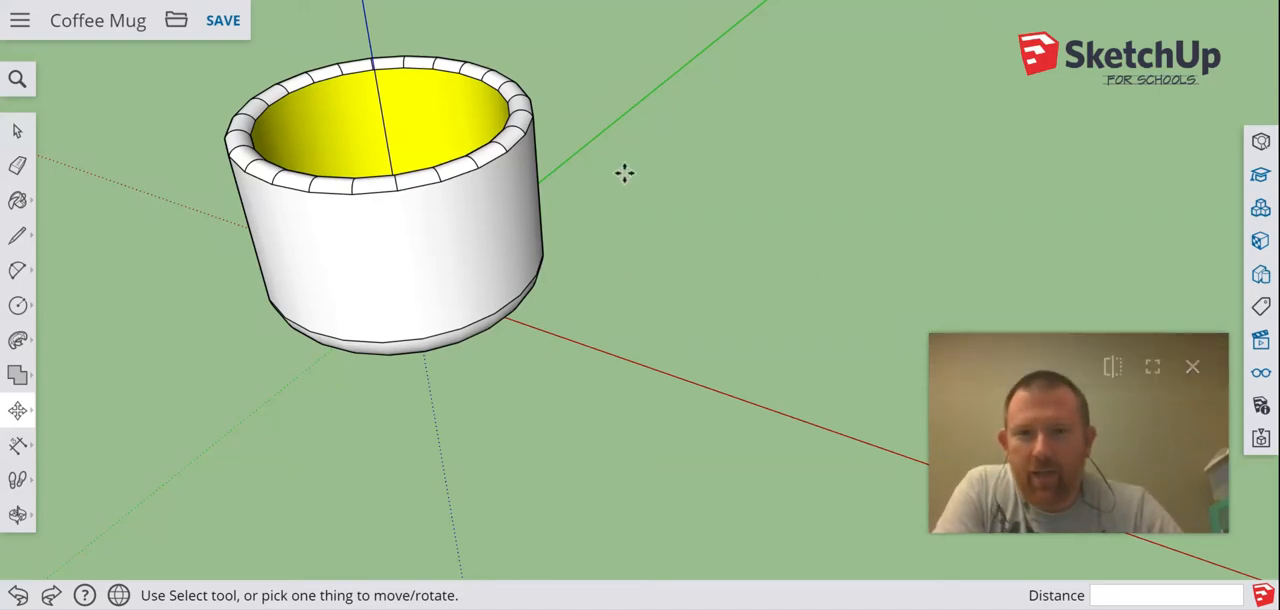
{"action": "mouse_move", "coordinate": [670, 184]}
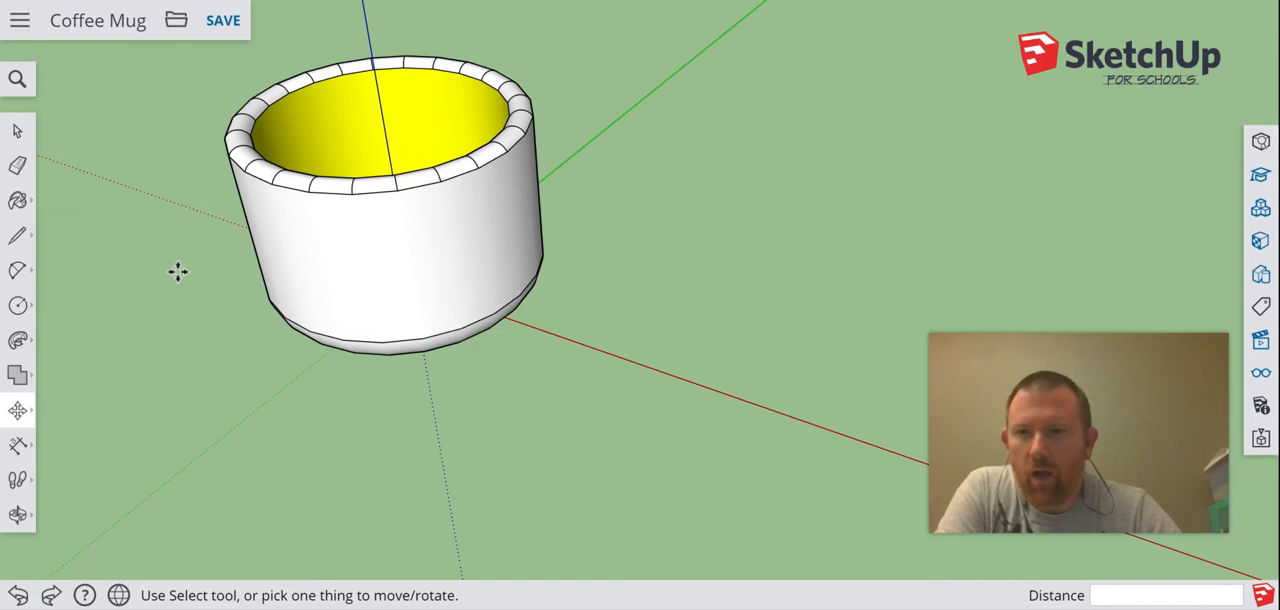
{"action": "mouse_move", "coordinate": [584, 192]}
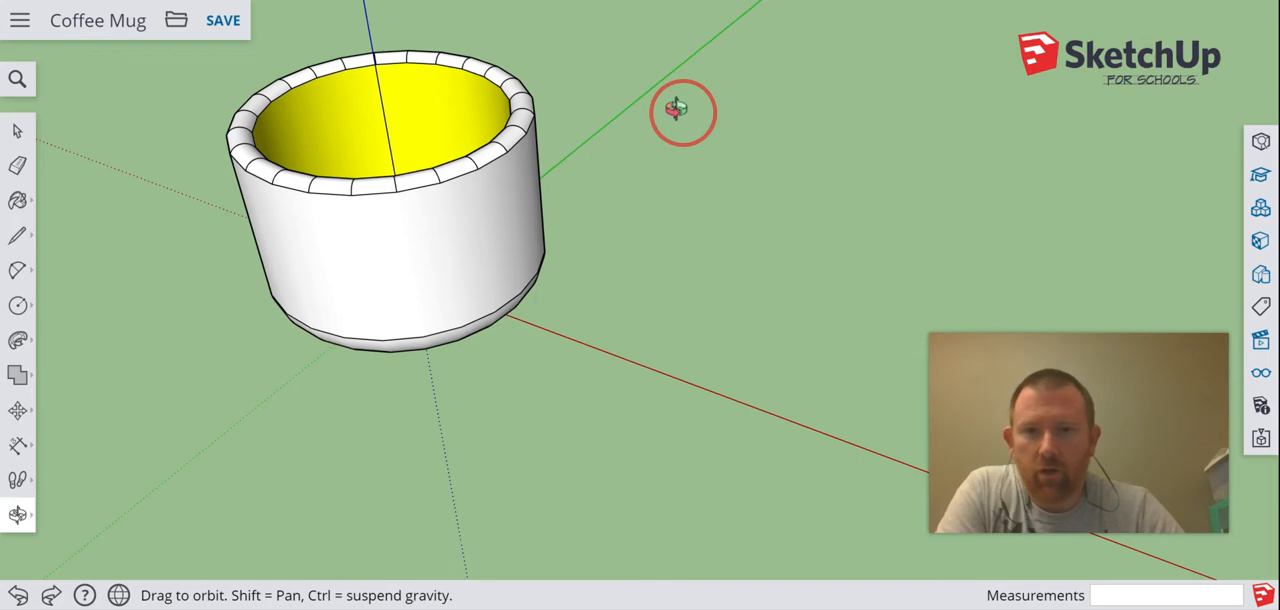
- From a top view, draw short lines across both short ends of the narrow handle rectangle
{"action": "left_click_drag", "start_coordinate": [684, 112], "coordinate": [484, 168]}
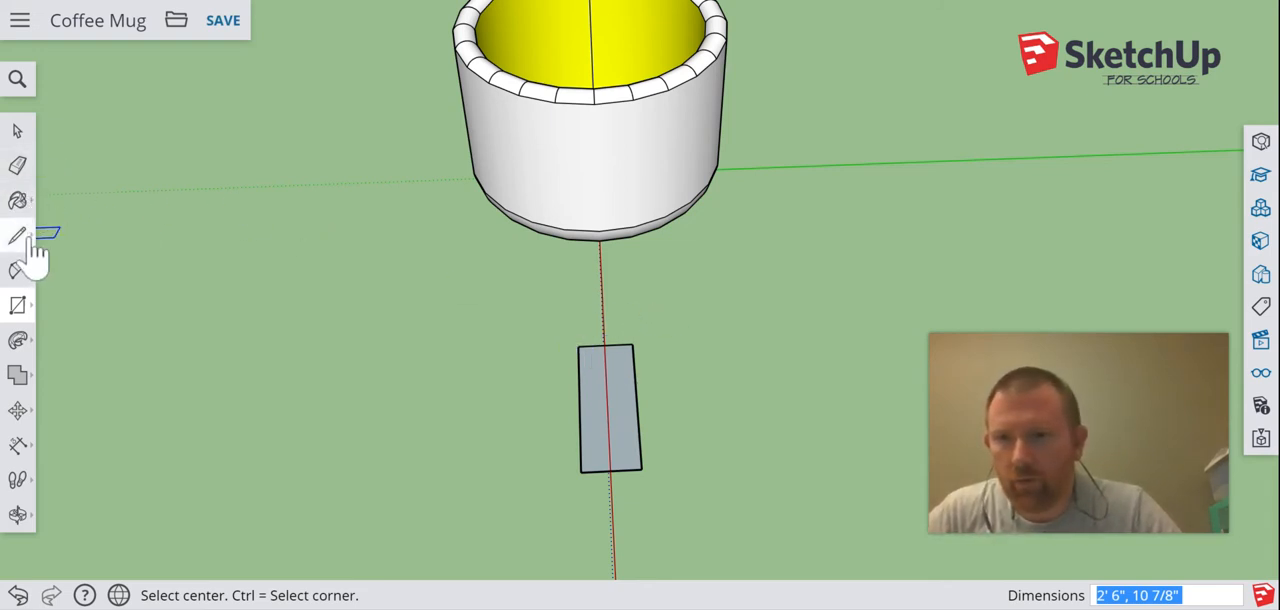
{"action": "left_click", "coordinate": [18, 236]}
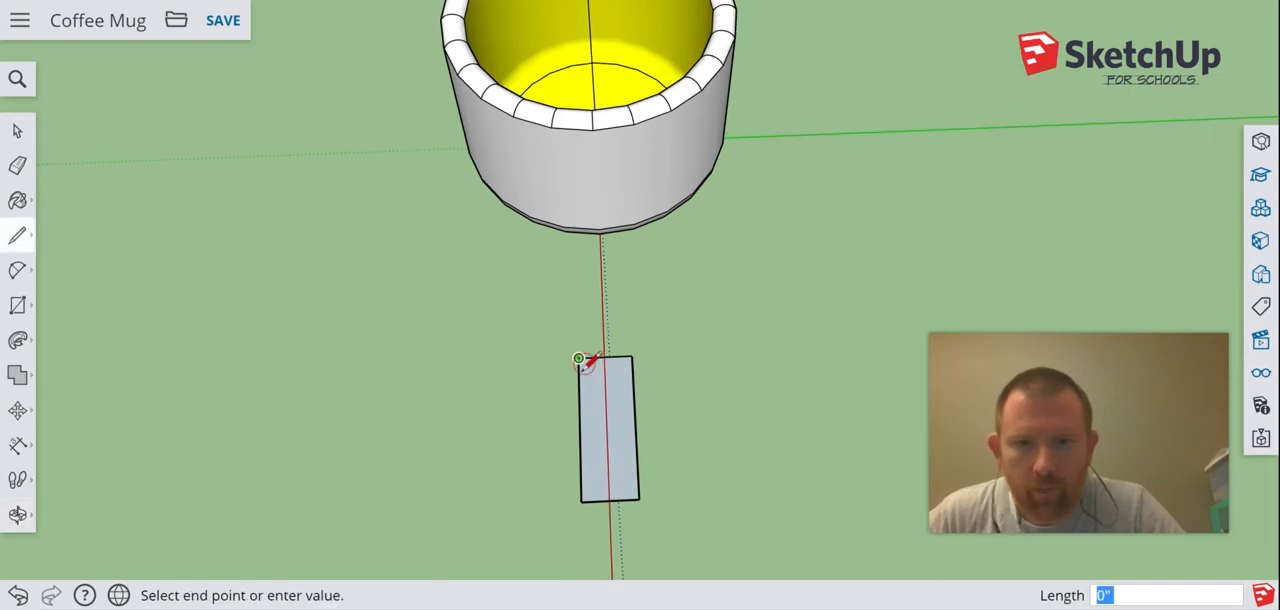
{"action": "left_click", "coordinate": [588, 376]}
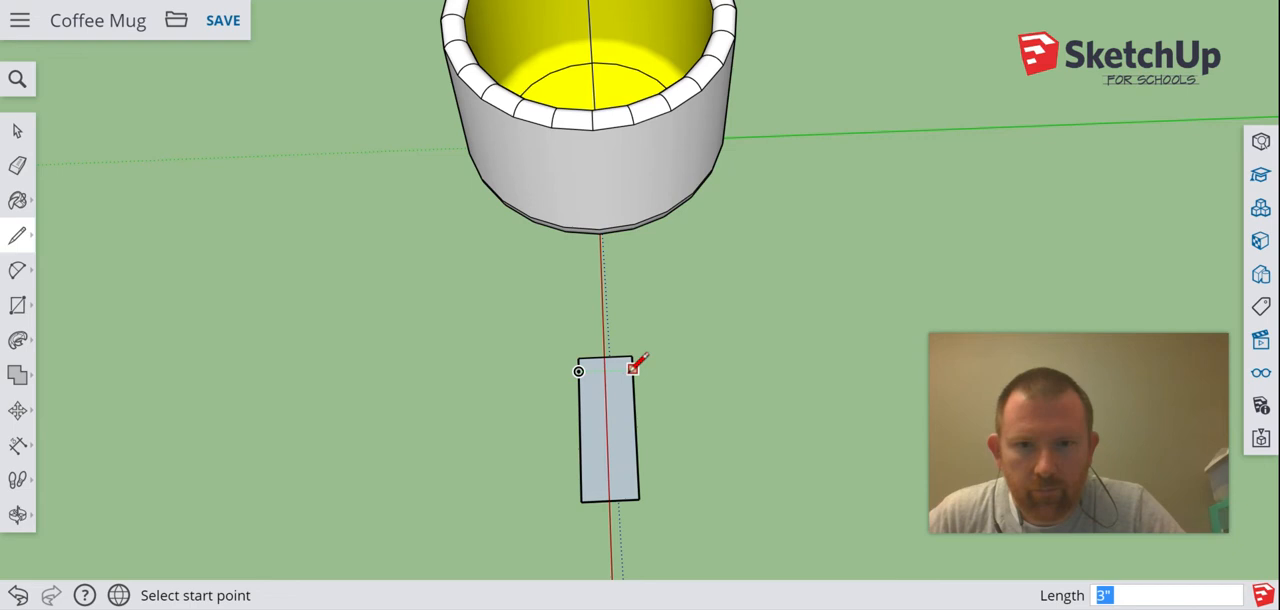
{"action": "left_click", "coordinate": [578, 364]}
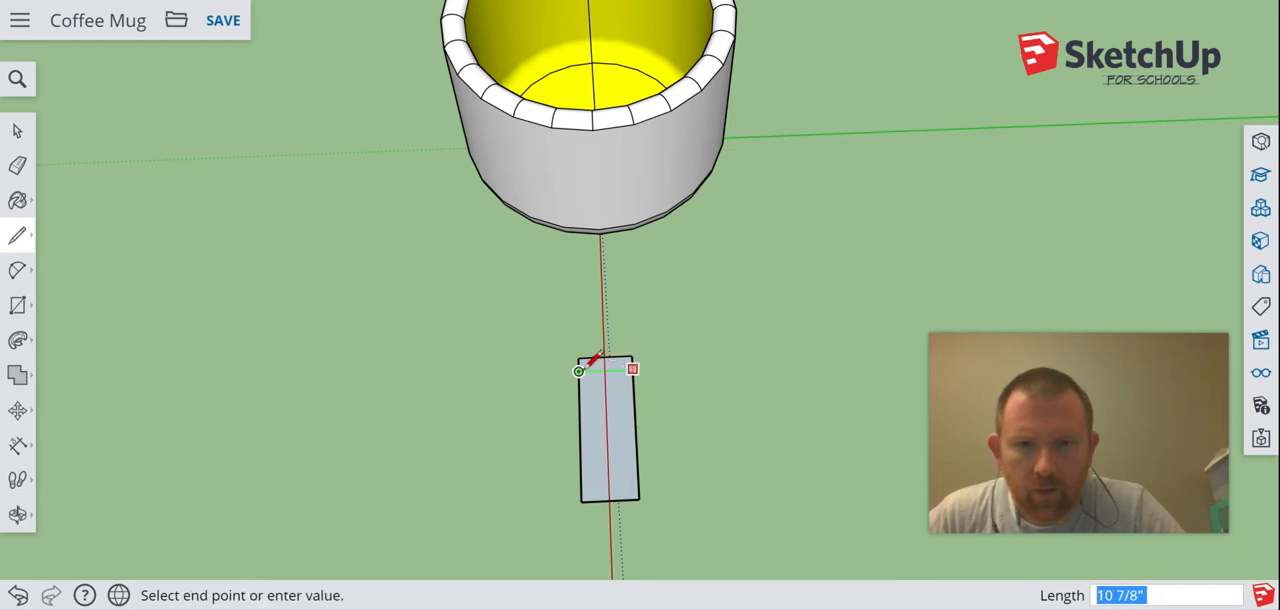
{"action": "left_click", "coordinate": [578, 500]}
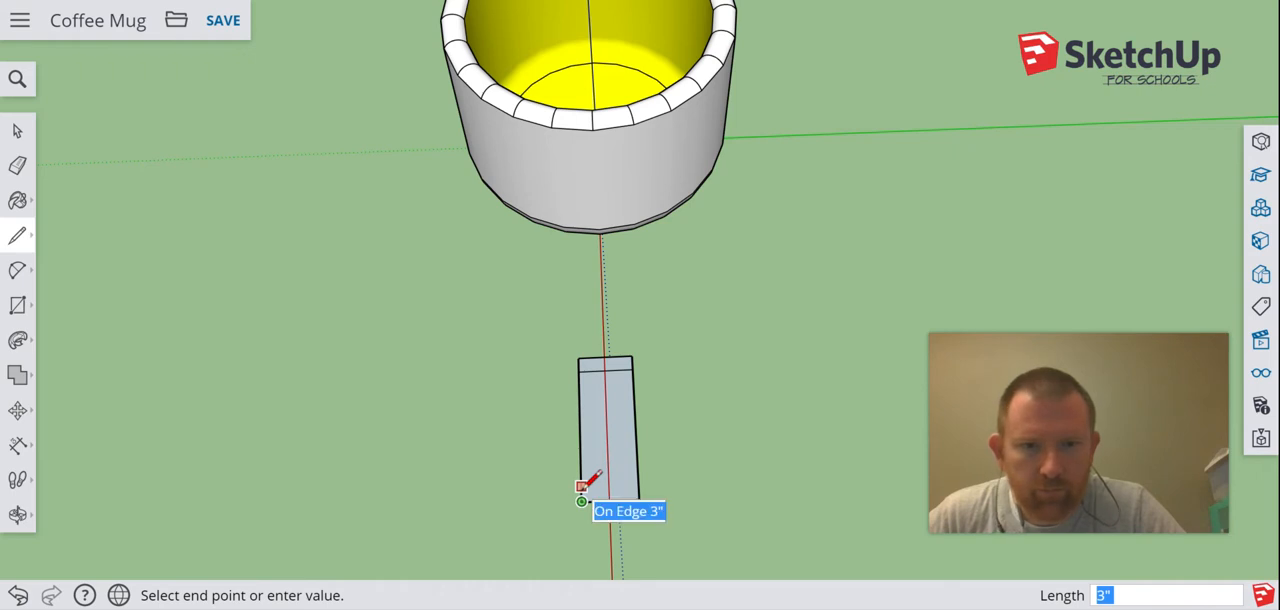
{"action": "left_click", "coordinate": [582, 488]}
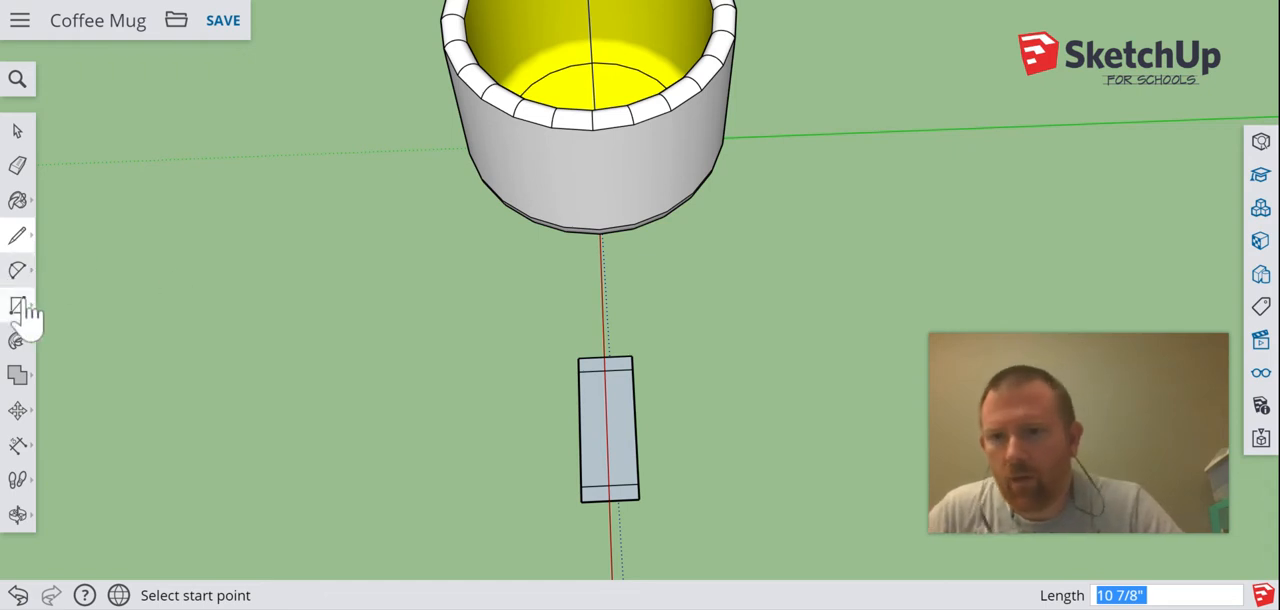
- Draw circles centred on the rectangle's ends with the Circle tool to round them off
{"action": "left_click", "coordinate": [18, 304]}
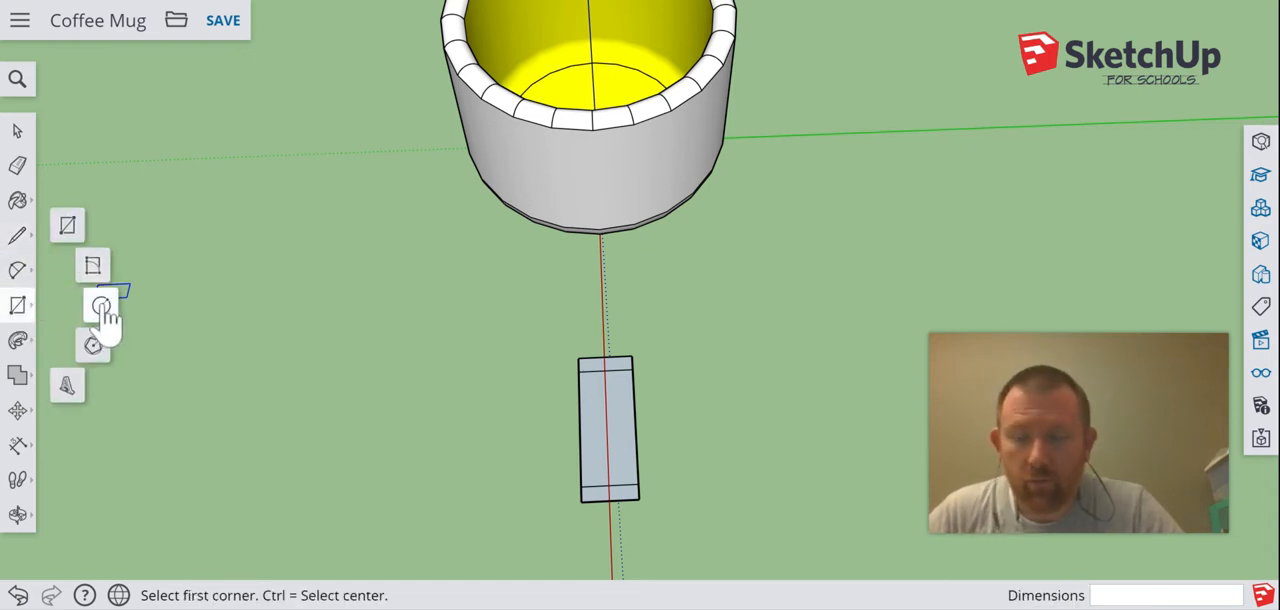
{"action": "left_click", "coordinate": [92, 304]}
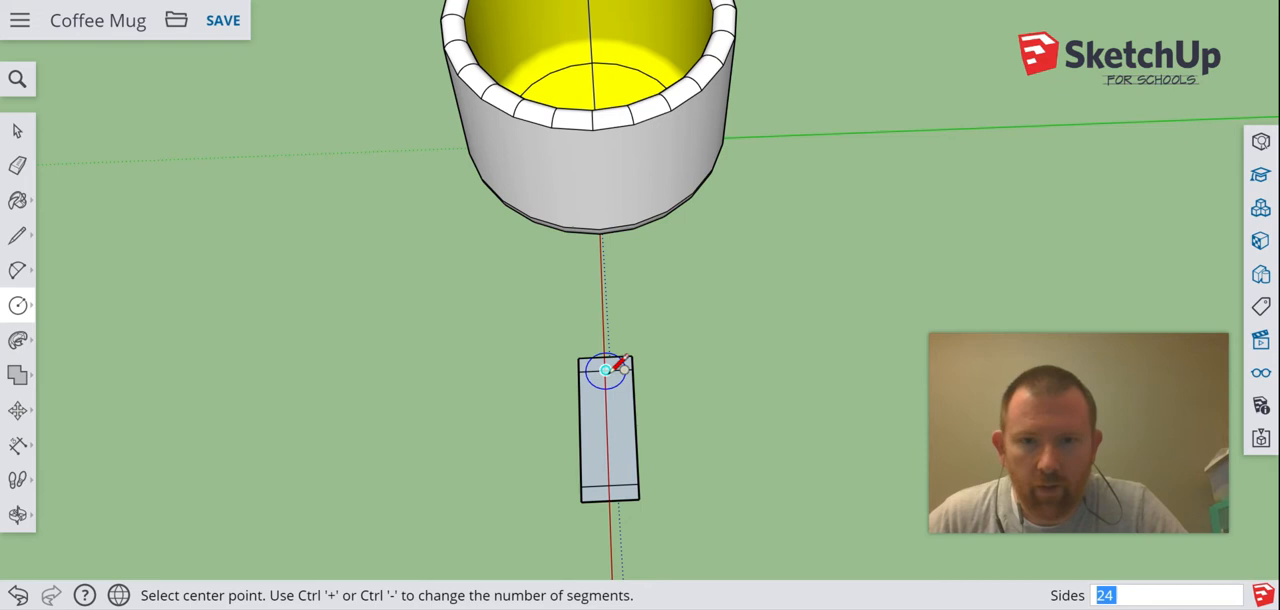
{"action": "left_click", "coordinate": [604, 372]}
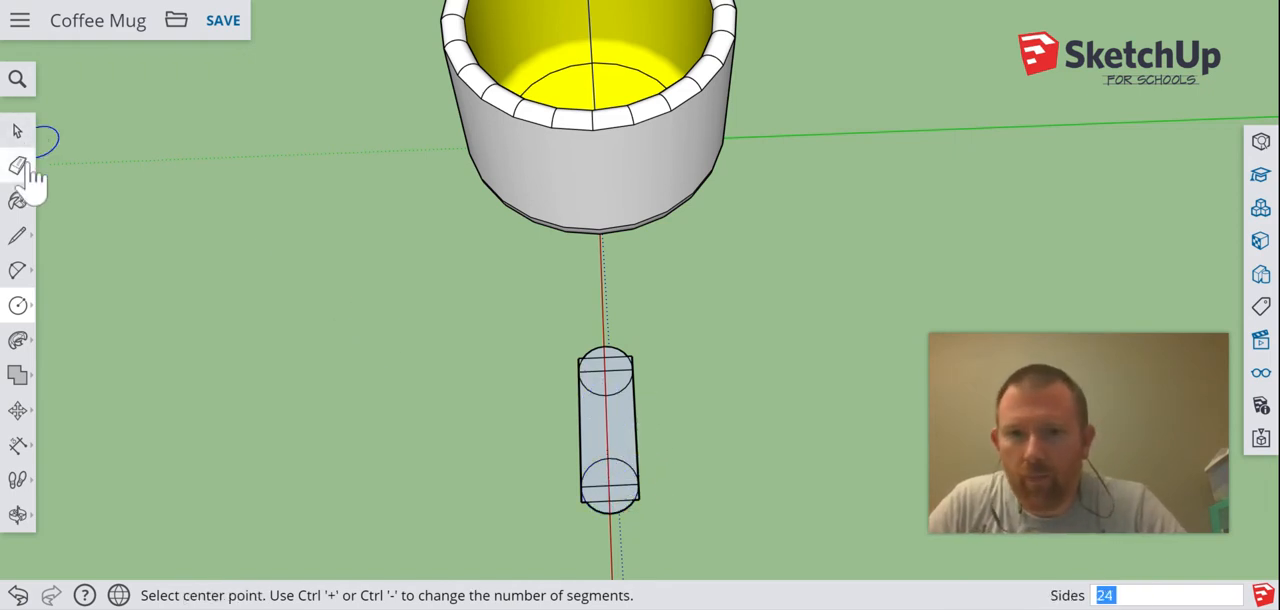
{"action": "left_click", "coordinate": [16, 164]}
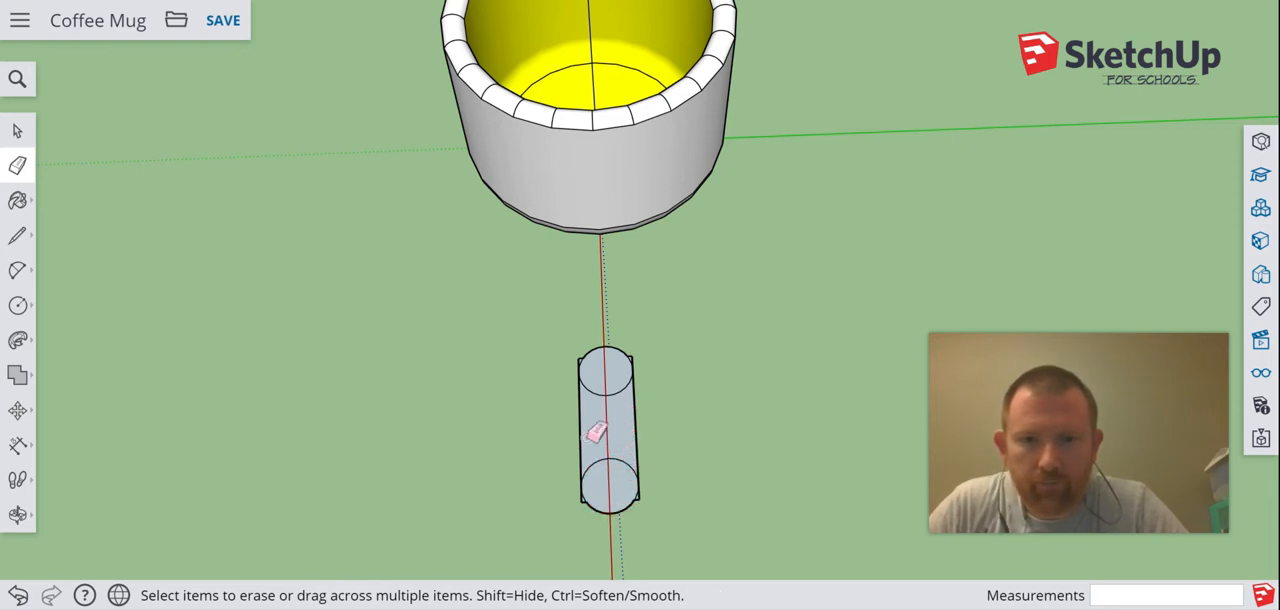
- Erase the rectangle edges and stray segments, leaving two separate circular faces
{"action": "left_click", "coordinate": [600, 430]}
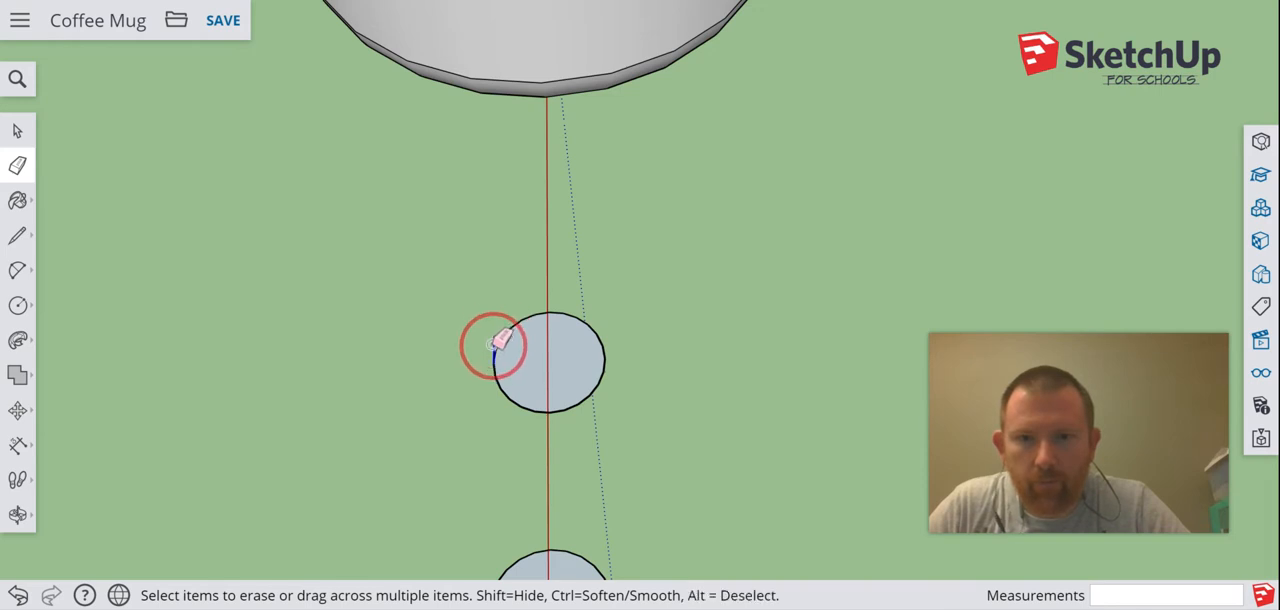
{"action": "left_click", "coordinate": [494, 344]}
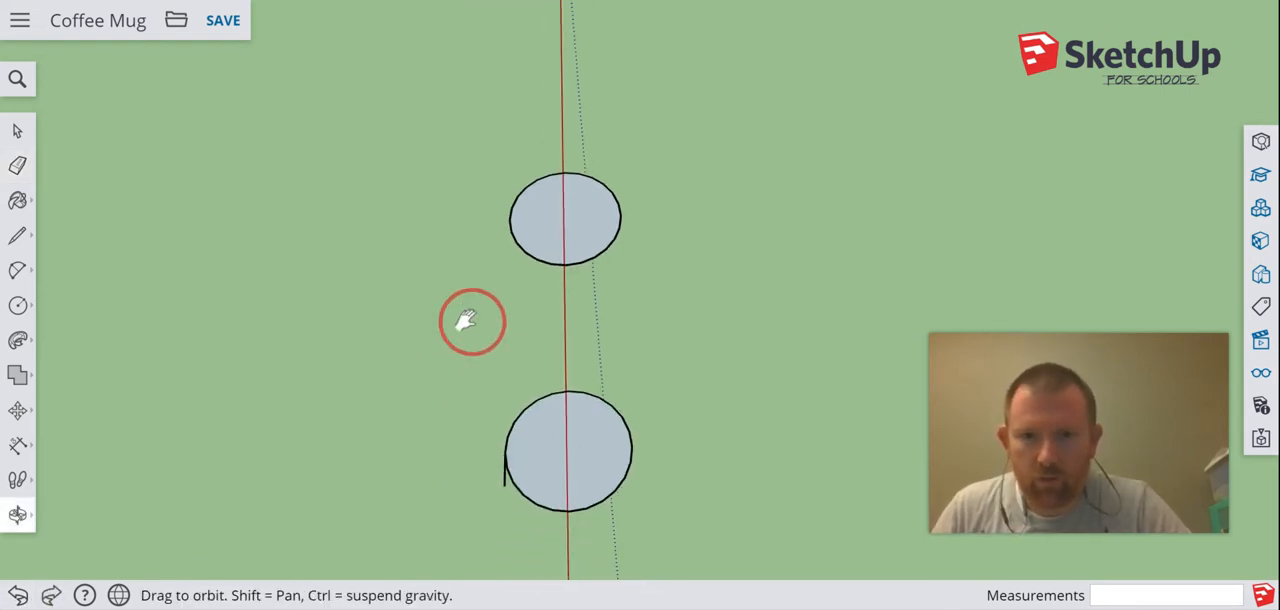
{"action": "left_click", "coordinate": [16, 164]}
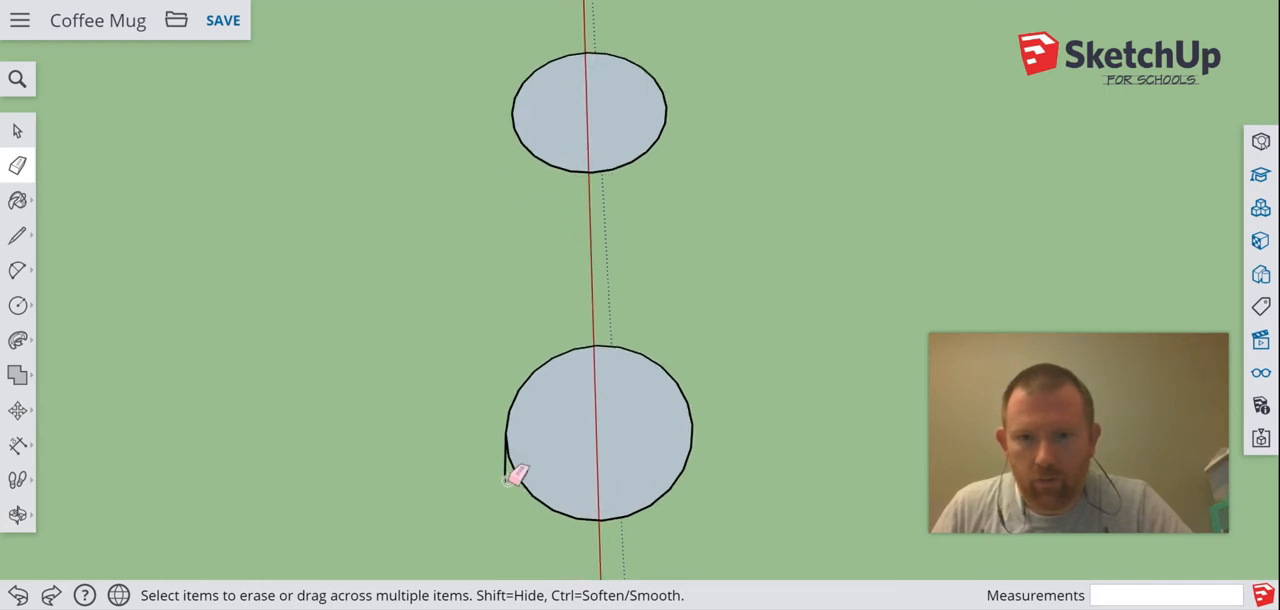
{"action": "mouse_move", "coordinate": [432, 328]}
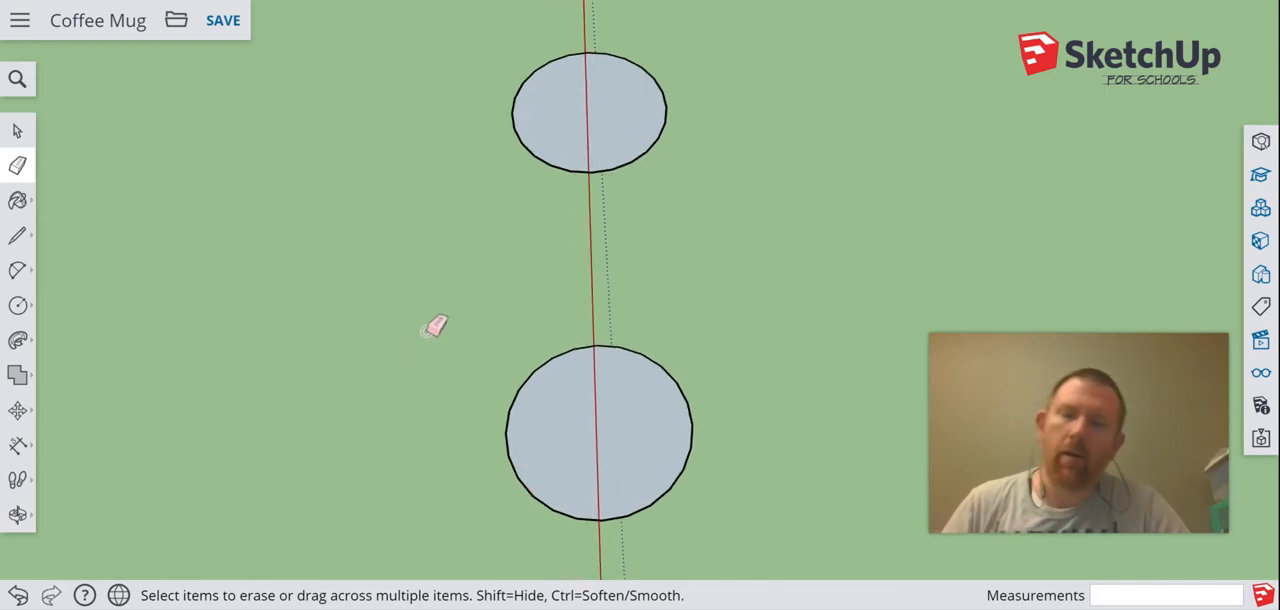
{"action": "mouse_move", "coordinate": [388, 344]}
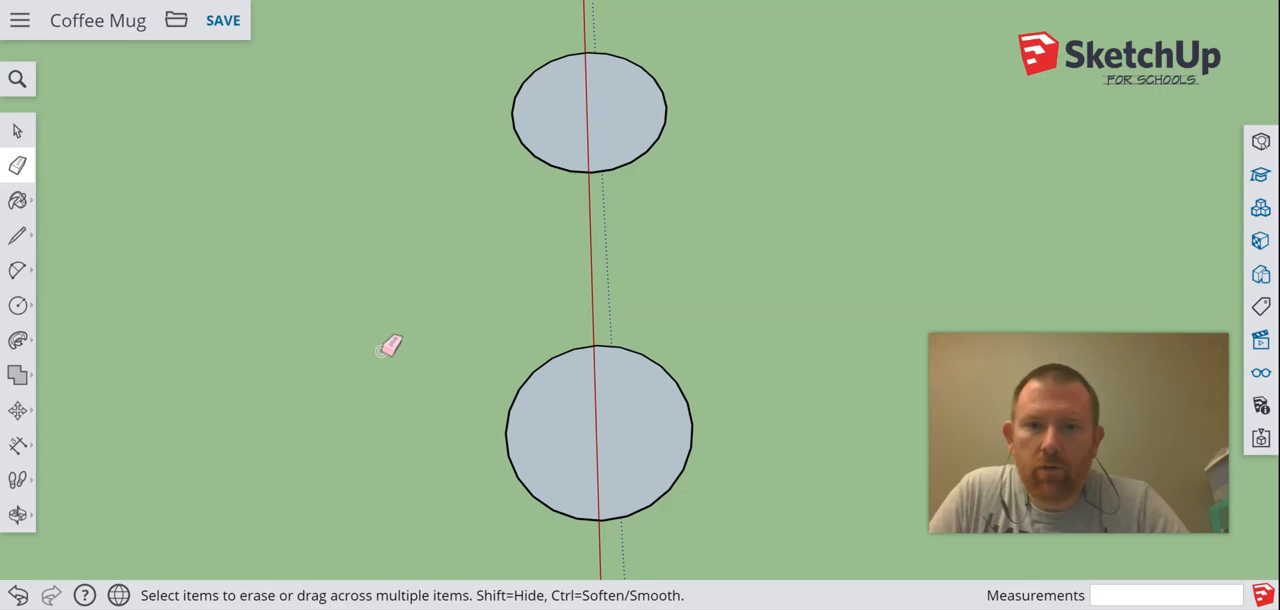
{"action": "left_click_drag", "start_coordinate": [600, 300], "coordinate": [864, 184]}
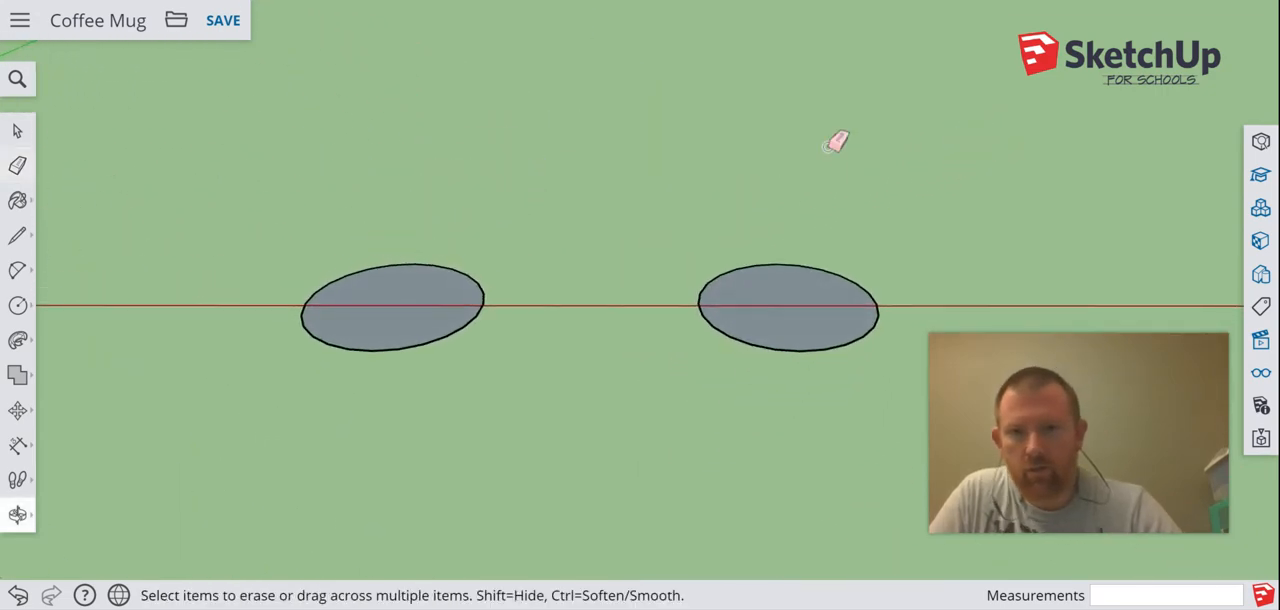
{"action": "mouse_move", "coordinate": [18, 236]}
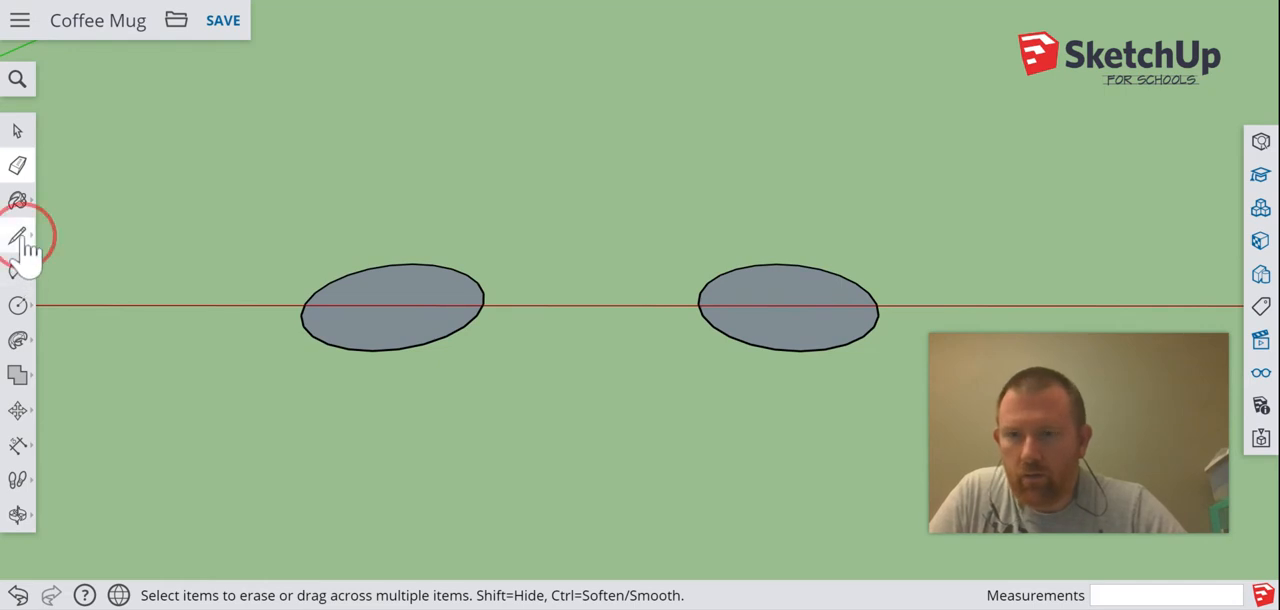
- Draw a line along the red axis from the left circle's edge to the right circle
{"action": "left_click", "coordinate": [18, 236]}
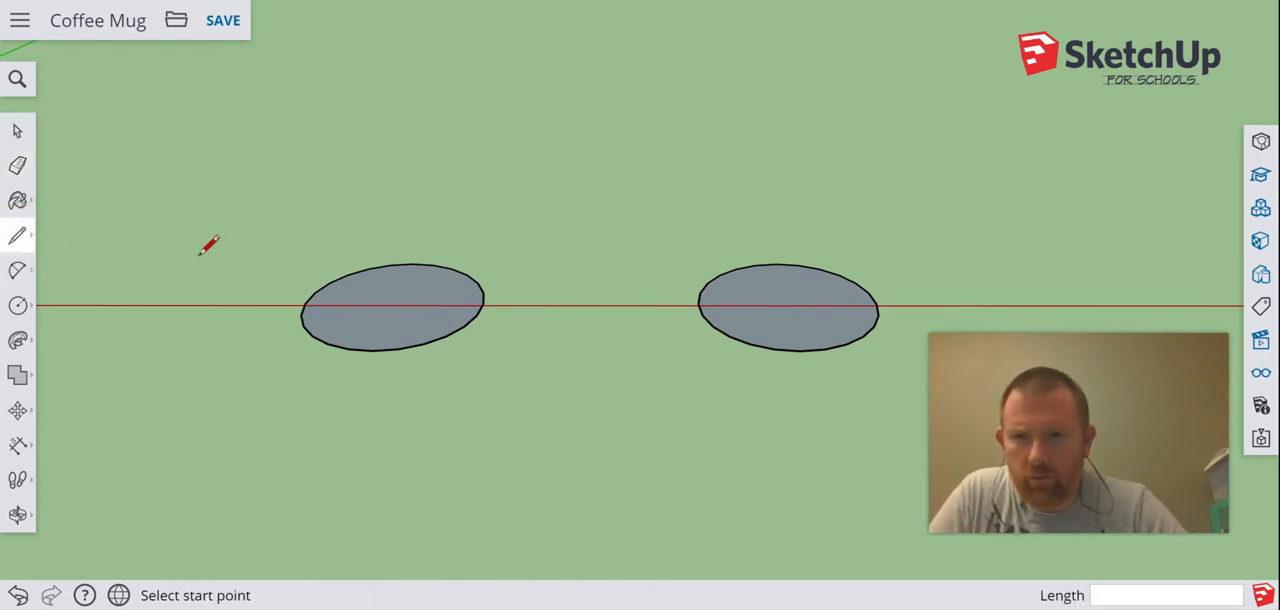
{"action": "left_click", "coordinate": [304, 304]}
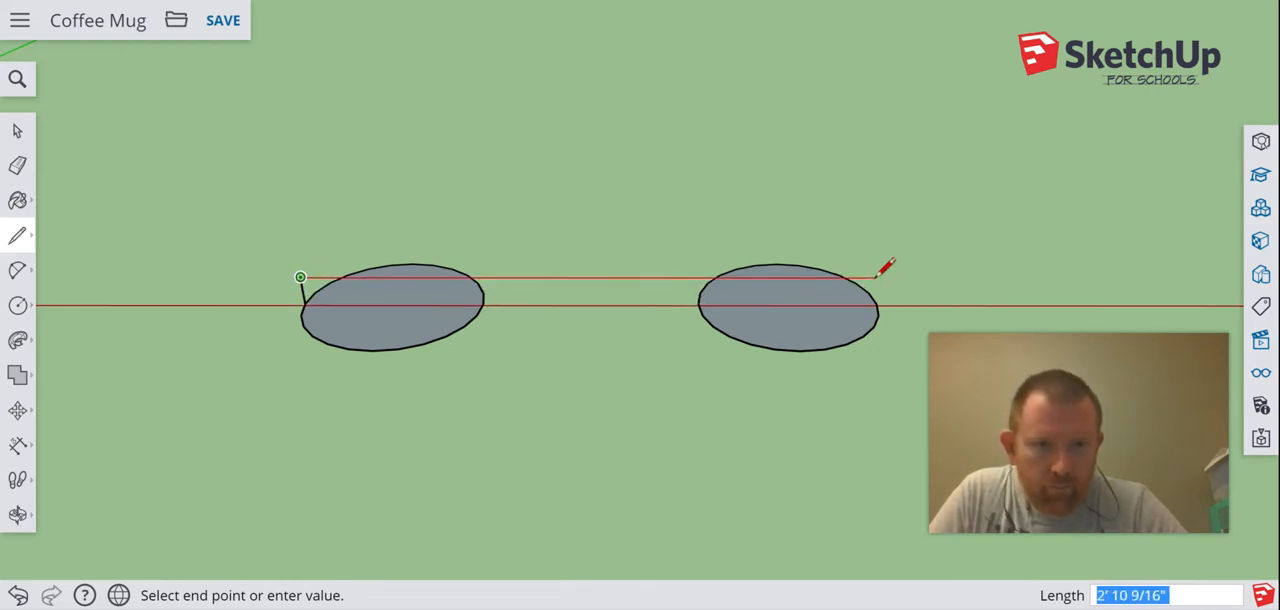
{"action": "mouse_move", "coordinate": [892, 262]}
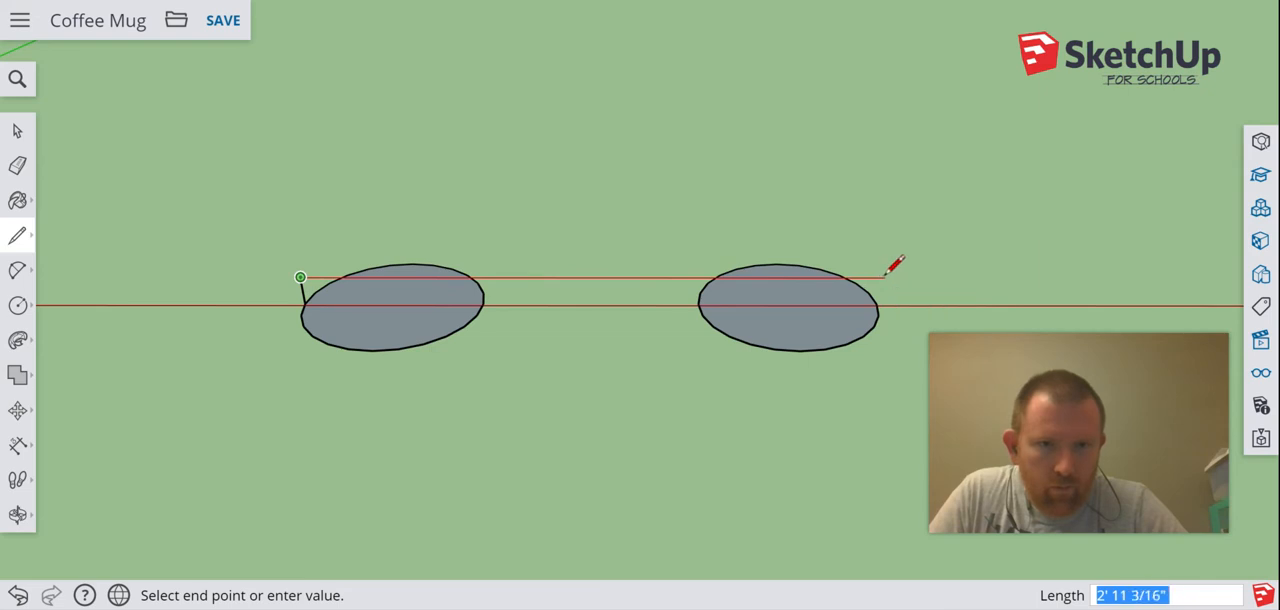
{"action": "left_click", "coordinate": [878, 304]}
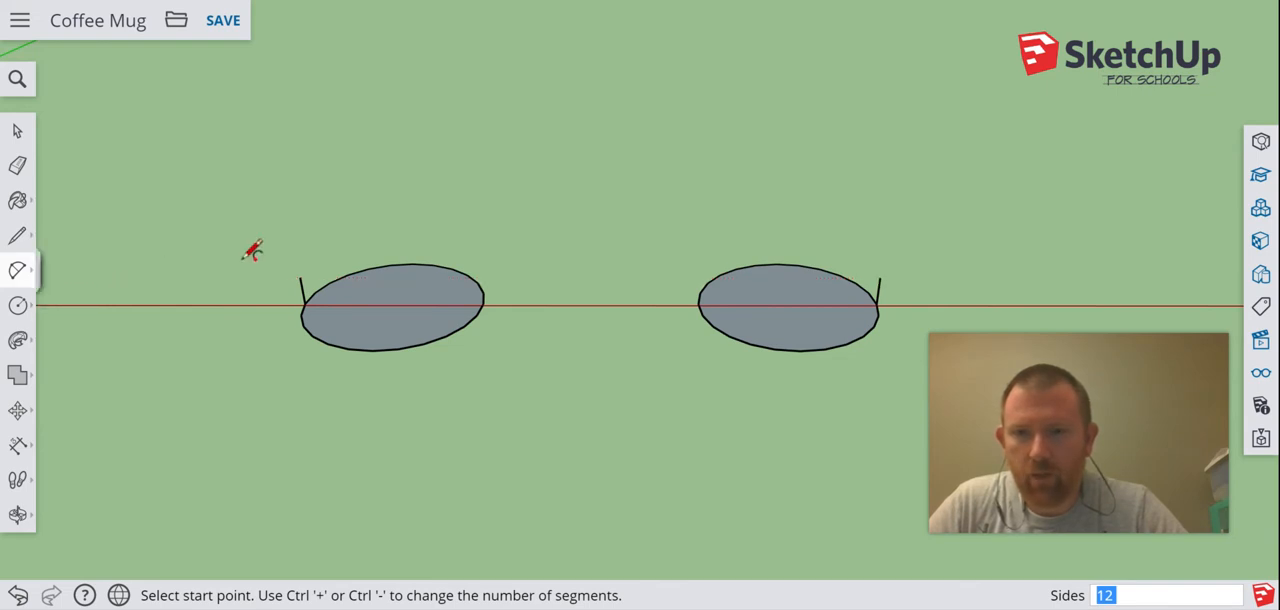
- Draw a tall 2-point arc joining the line ends, bulging up along the blue axis
{"action": "left_click", "coordinate": [300, 276]}
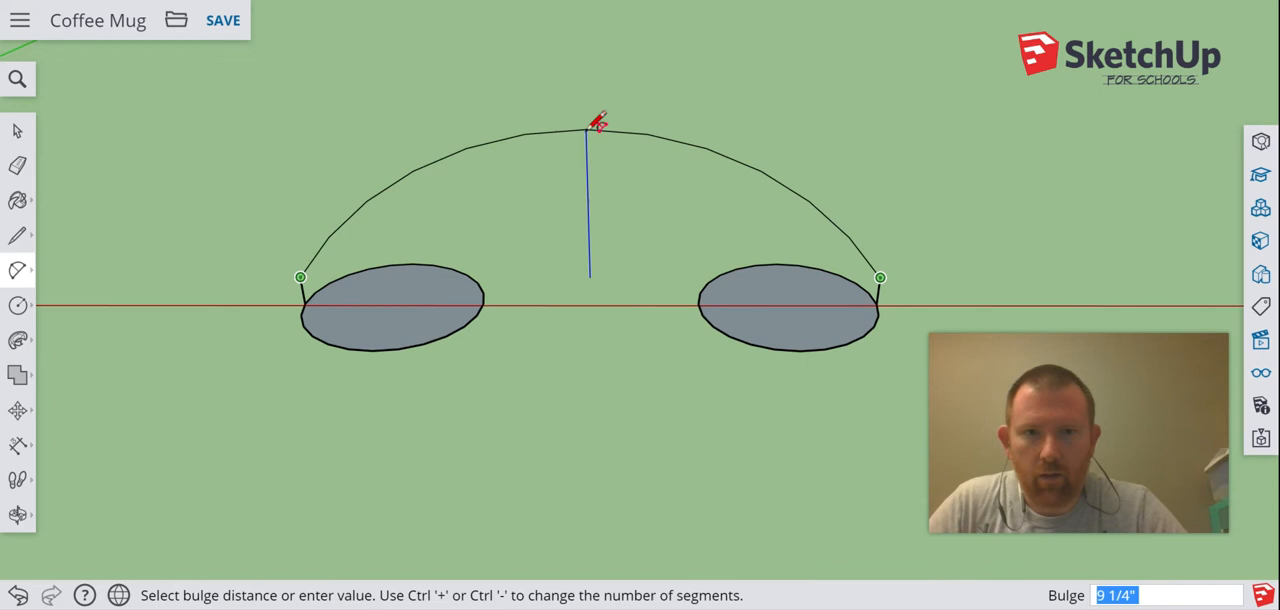
{"action": "mouse_move", "coordinate": [590, 30]}
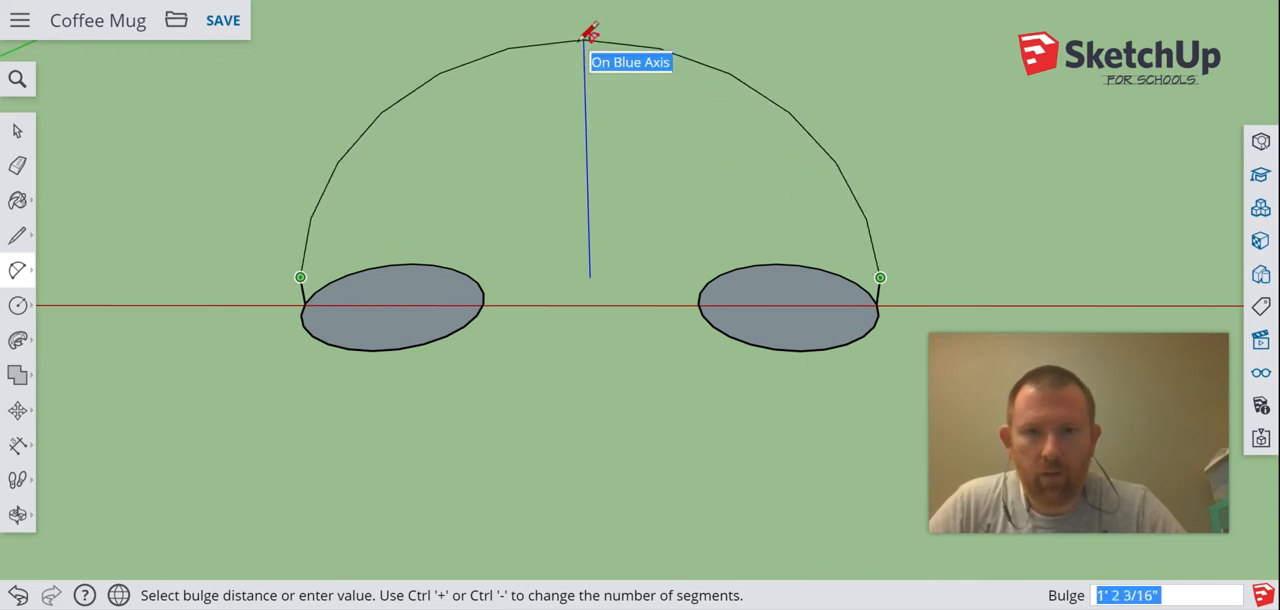
{"action": "mouse_move", "coordinate": [580, 48]}
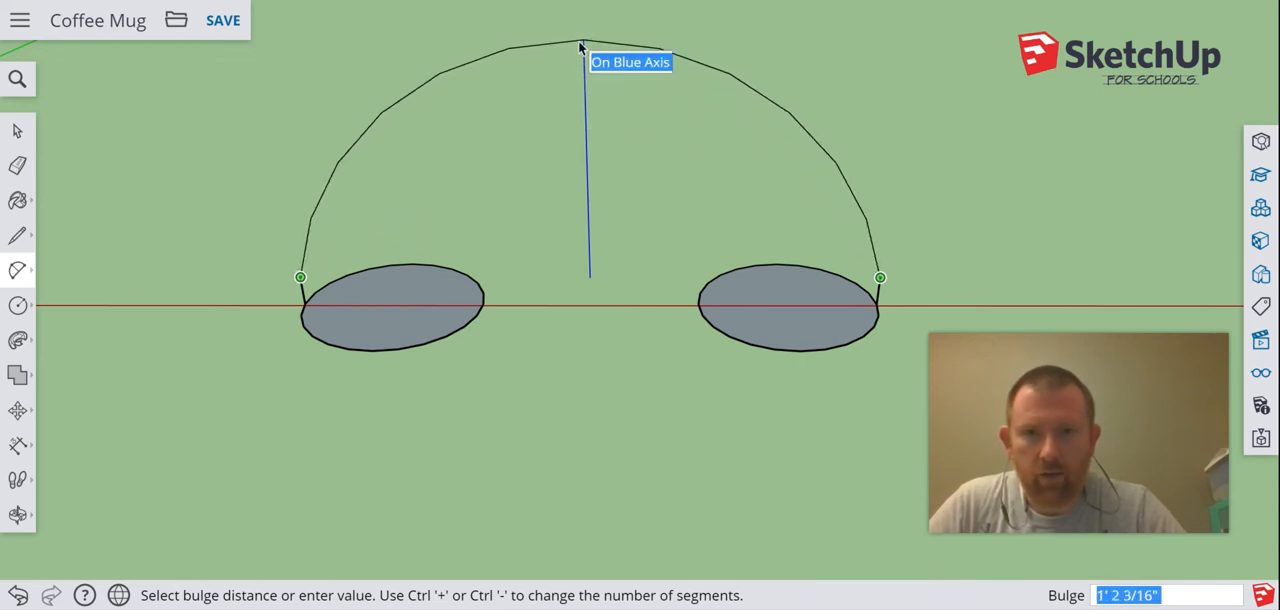
{"action": "mouse_move", "coordinate": [580, 32]}
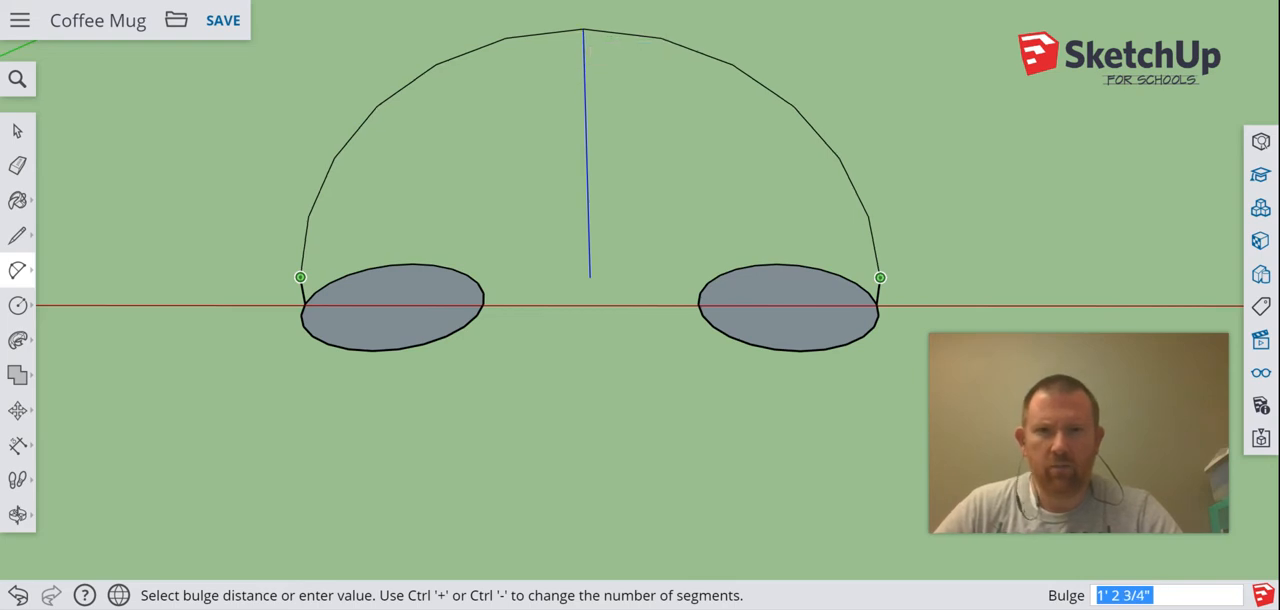
{"action": "mouse_move", "coordinate": [588, 40]}
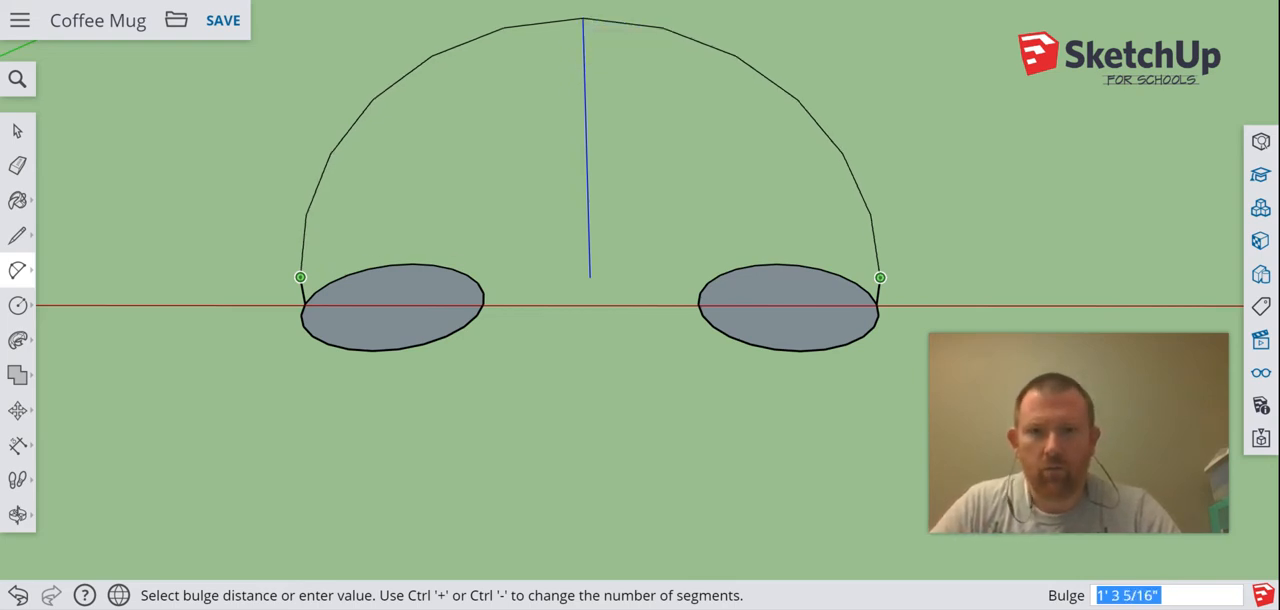
{"action": "mouse_move", "coordinate": [580, 22]}
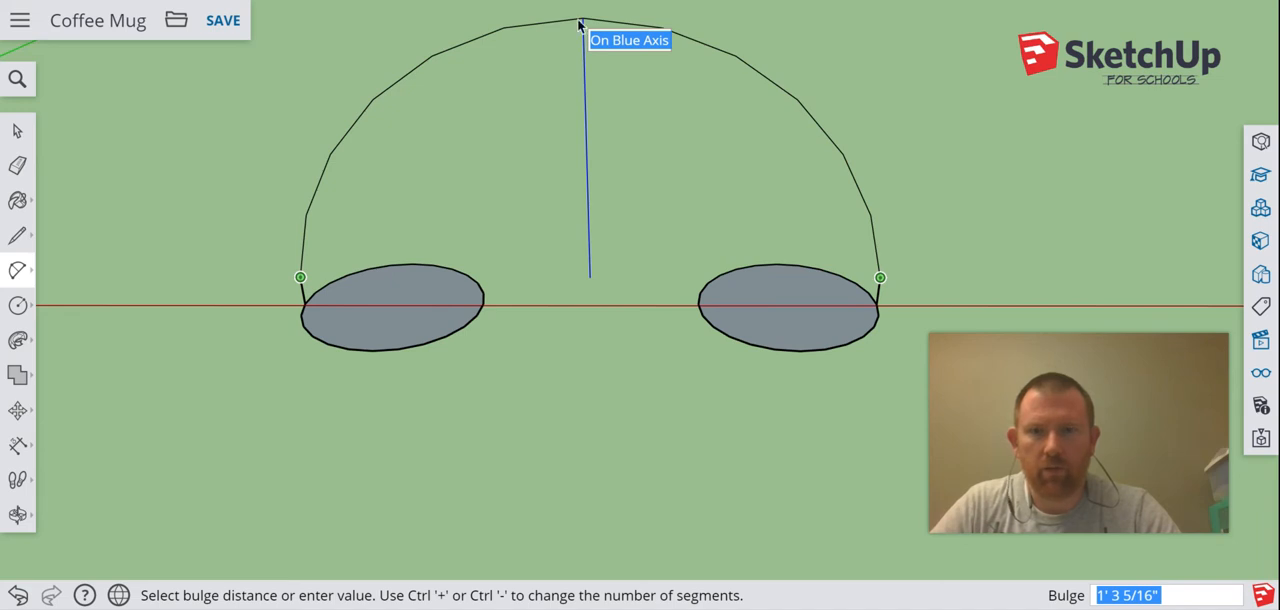
{"action": "left_click", "coordinate": [578, 22]}
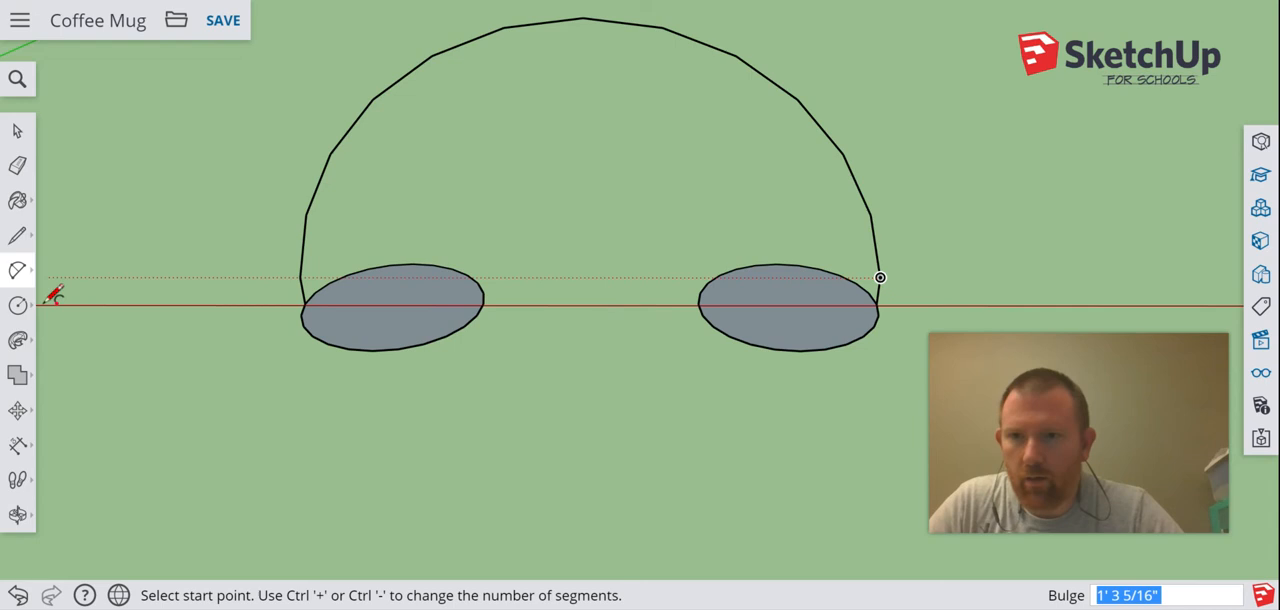
{"action": "left_click", "coordinate": [16, 130]}
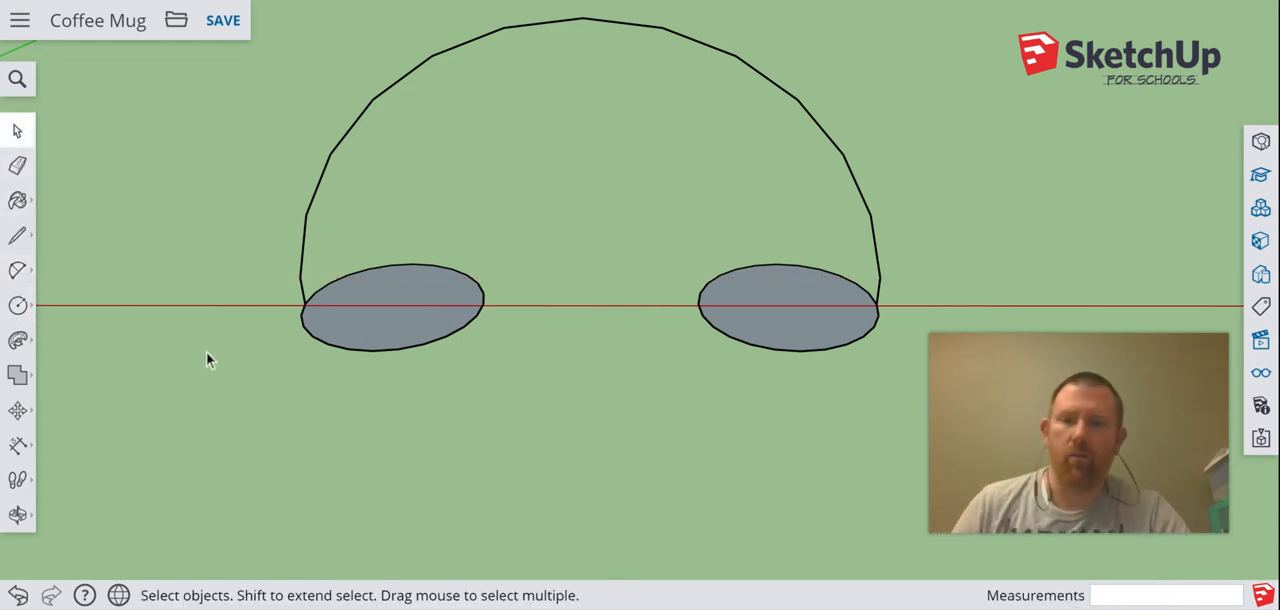
{"action": "mouse_move", "coordinate": [308, 296]}
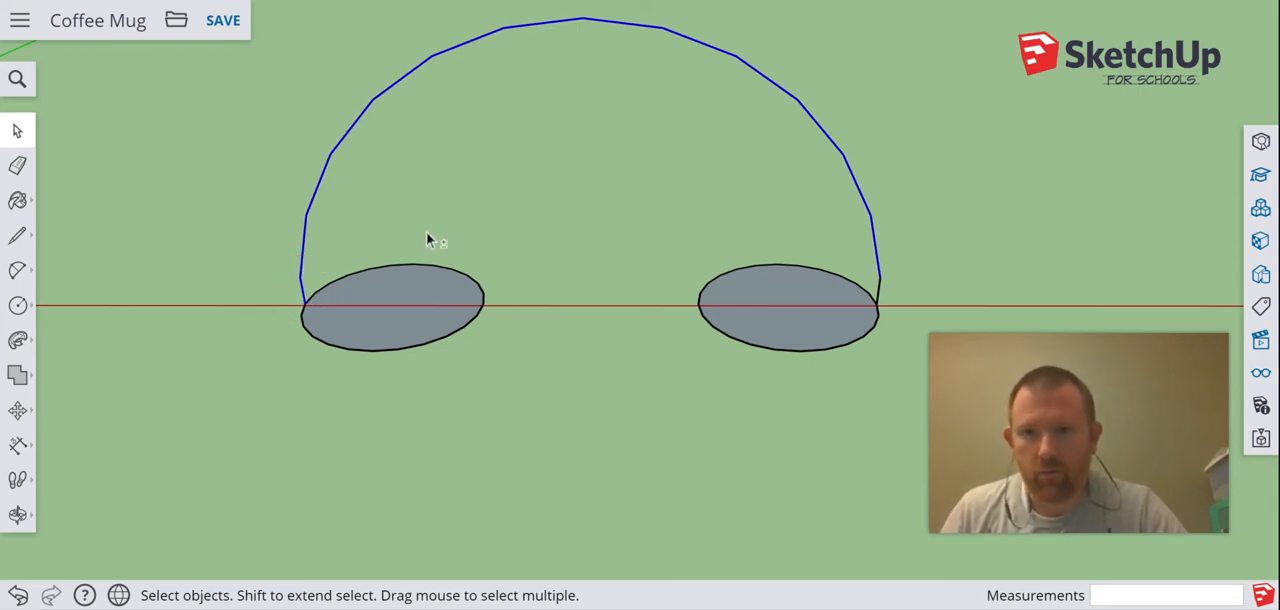
{"action": "mouse_move", "coordinate": [920, 300]}
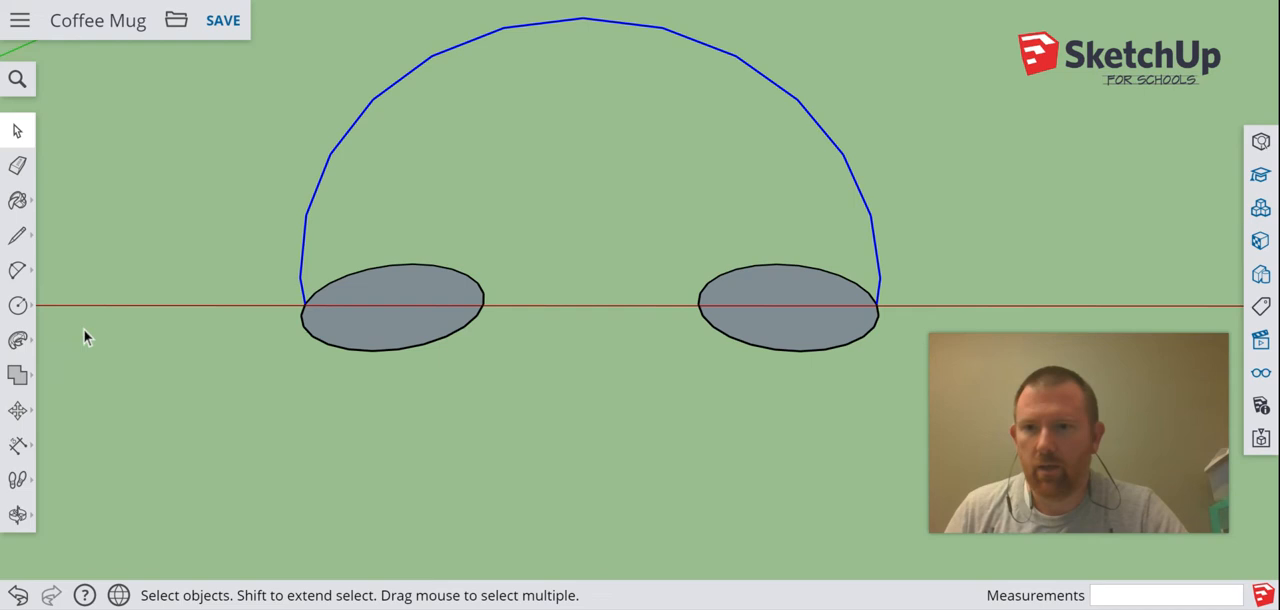
- Choose the Follow Me tool with the arch curve as the sweep path
{"action": "left_click", "coordinate": [18, 340]}
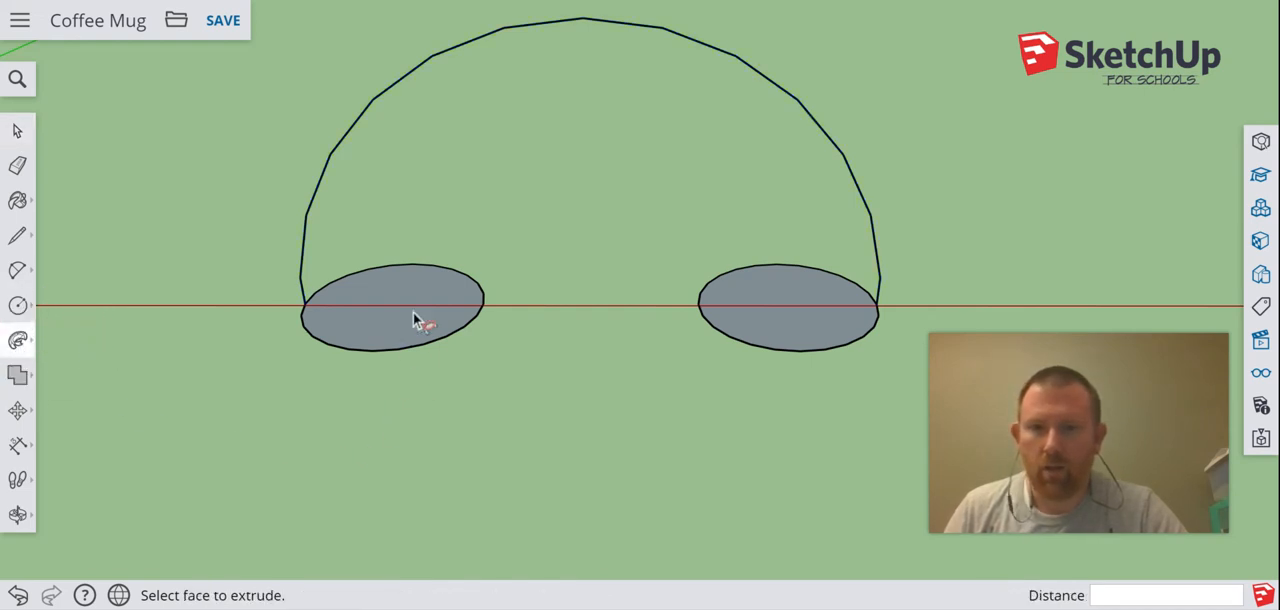
- Sweep the left oval face along the arch into a solid white curved handle
{"action": "left_click", "coordinate": [390, 310]}
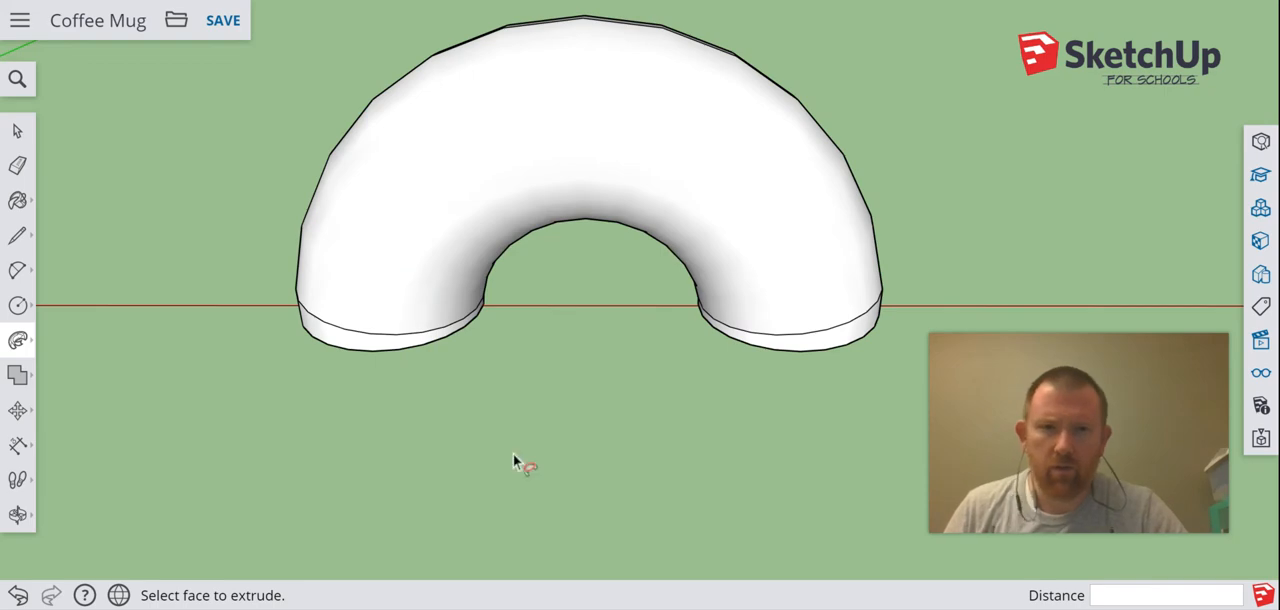
{"action": "mouse_move", "coordinate": [638, 476]}
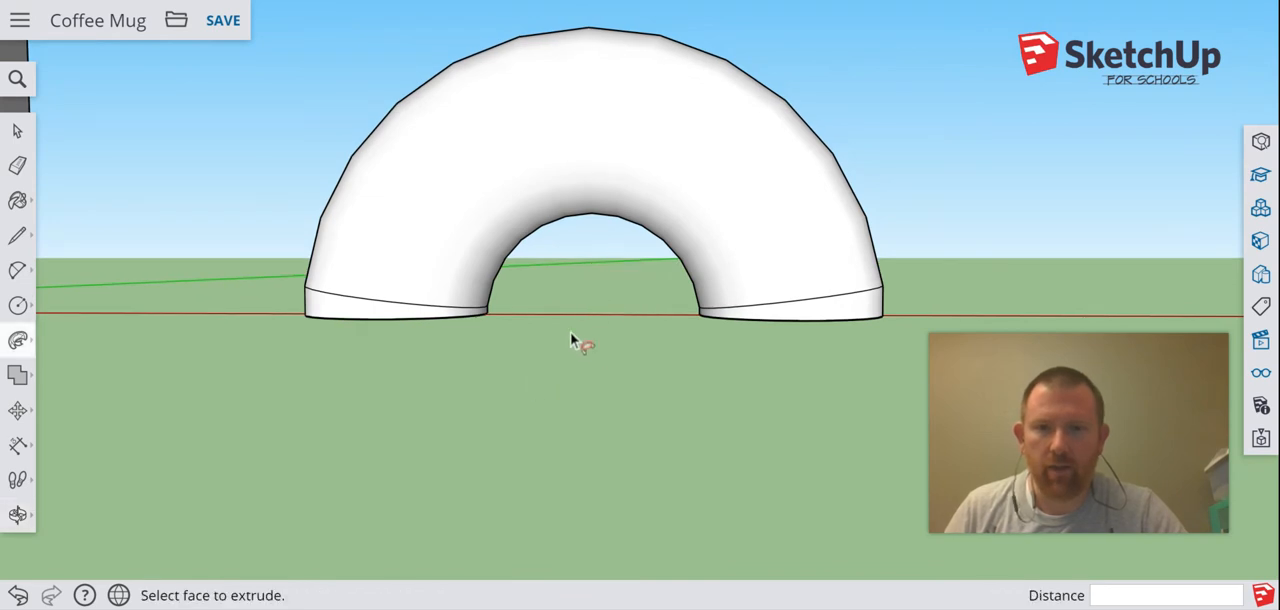
{"action": "mouse_move", "coordinate": [364, 398]}
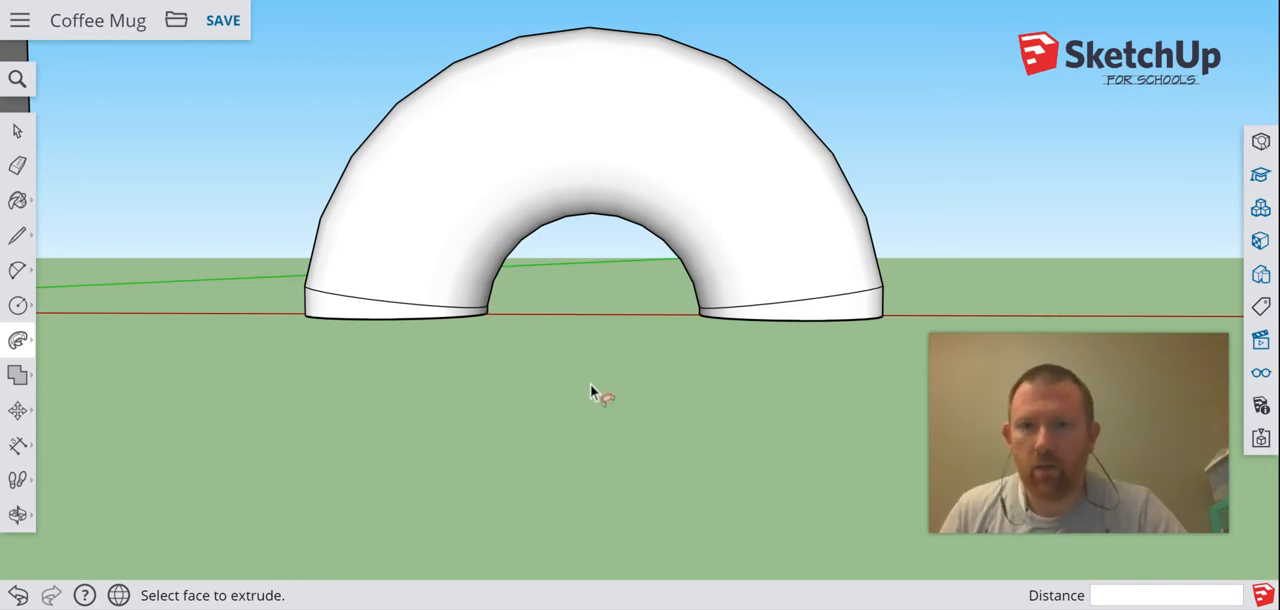
{"action": "left_click", "coordinate": [16, 130]}
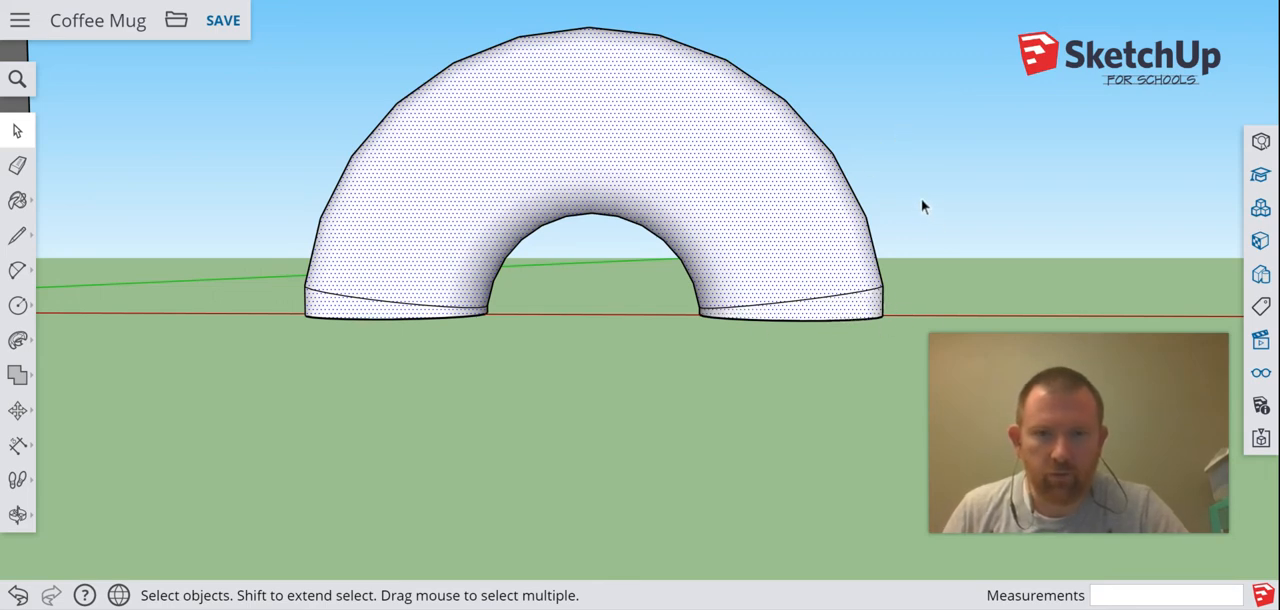
{"action": "mouse_move", "coordinate": [352, 286]}
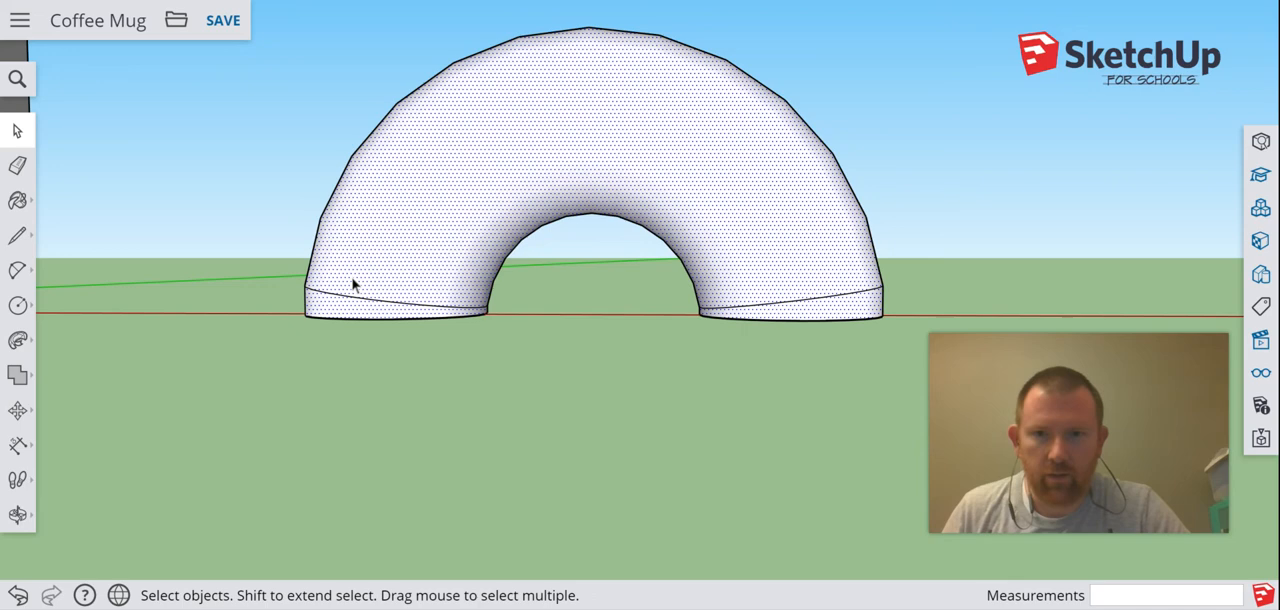
- Make the curved handle geometry a single group via its context menu
{"action": "right_click", "coordinate": [600, 118]}
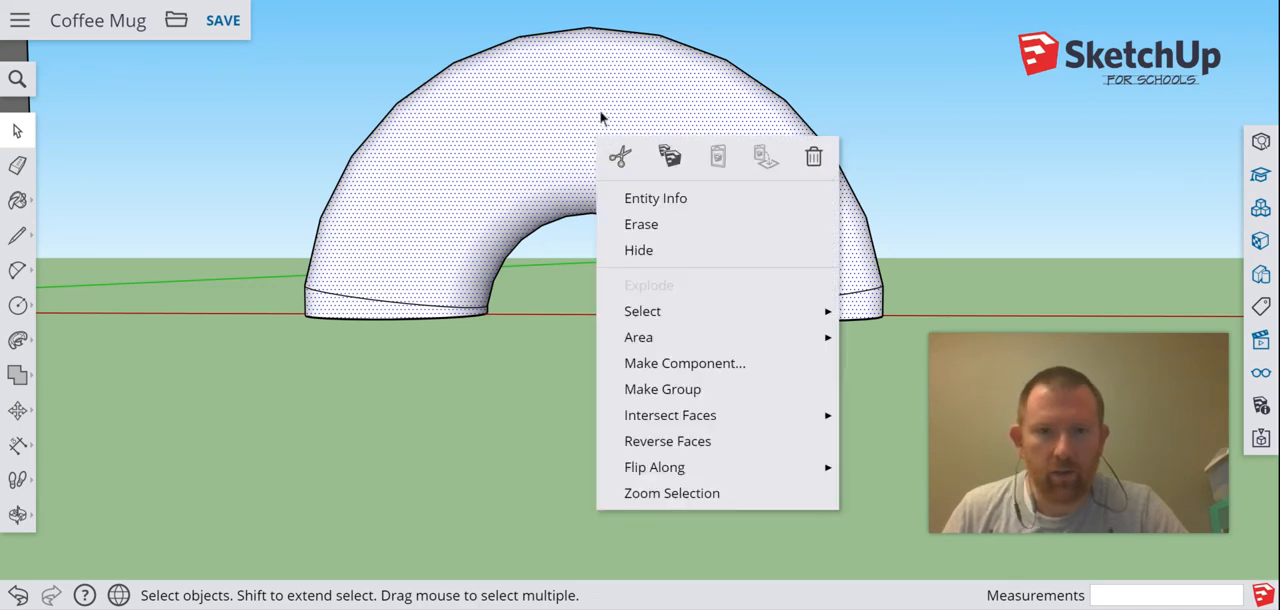
{"action": "mouse_move", "coordinate": [662, 388]}
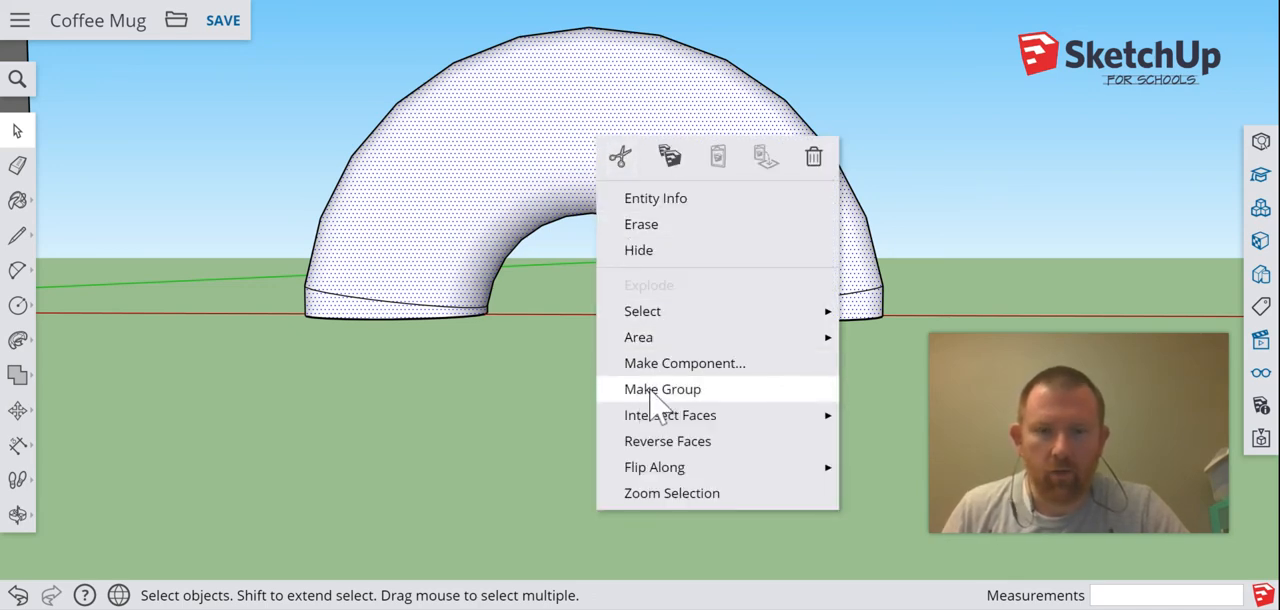
{"action": "left_click", "coordinate": [662, 388]}
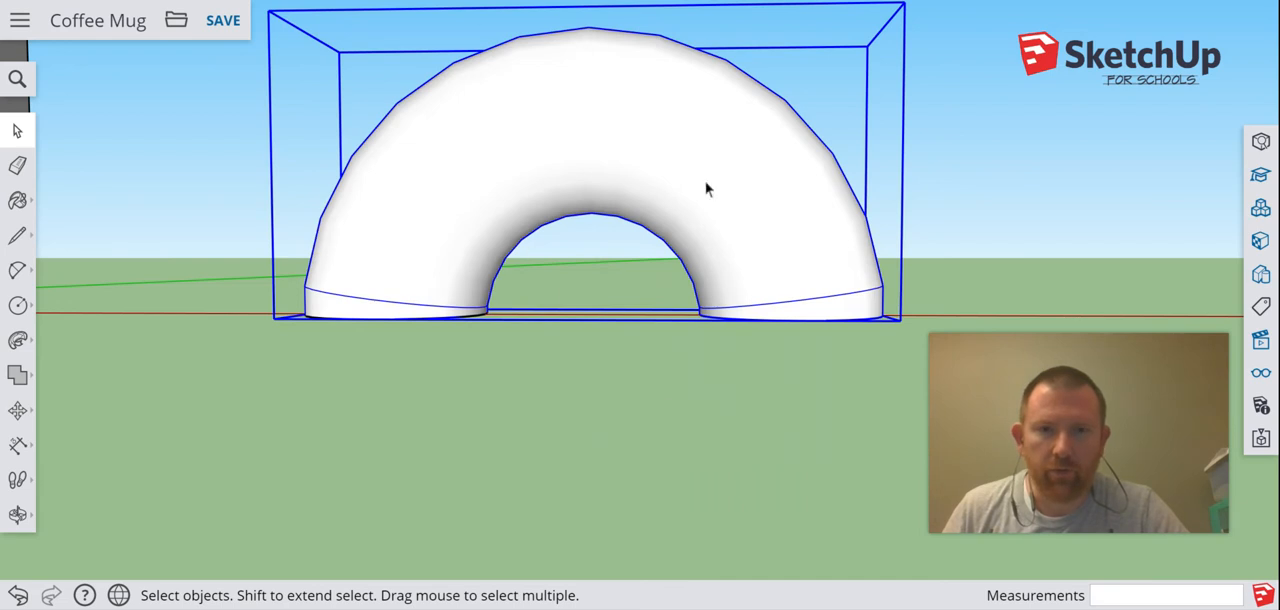
{"action": "mouse_move", "coordinate": [648, 242]}
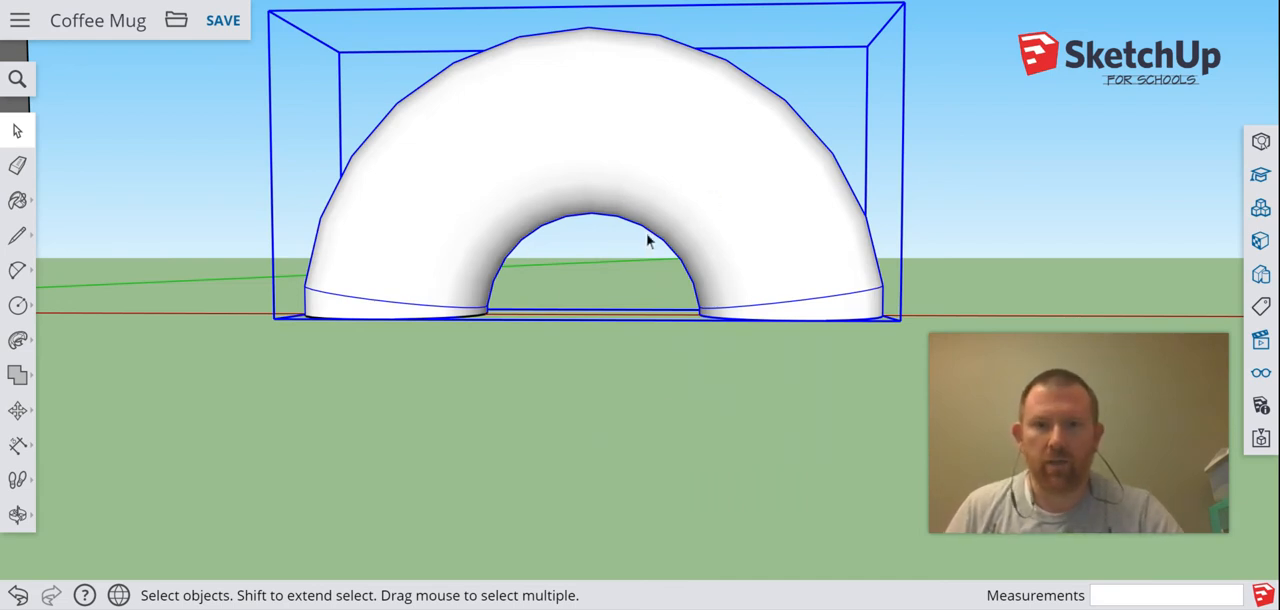
{"action": "mouse_move", "coordinate": [644, 174]}
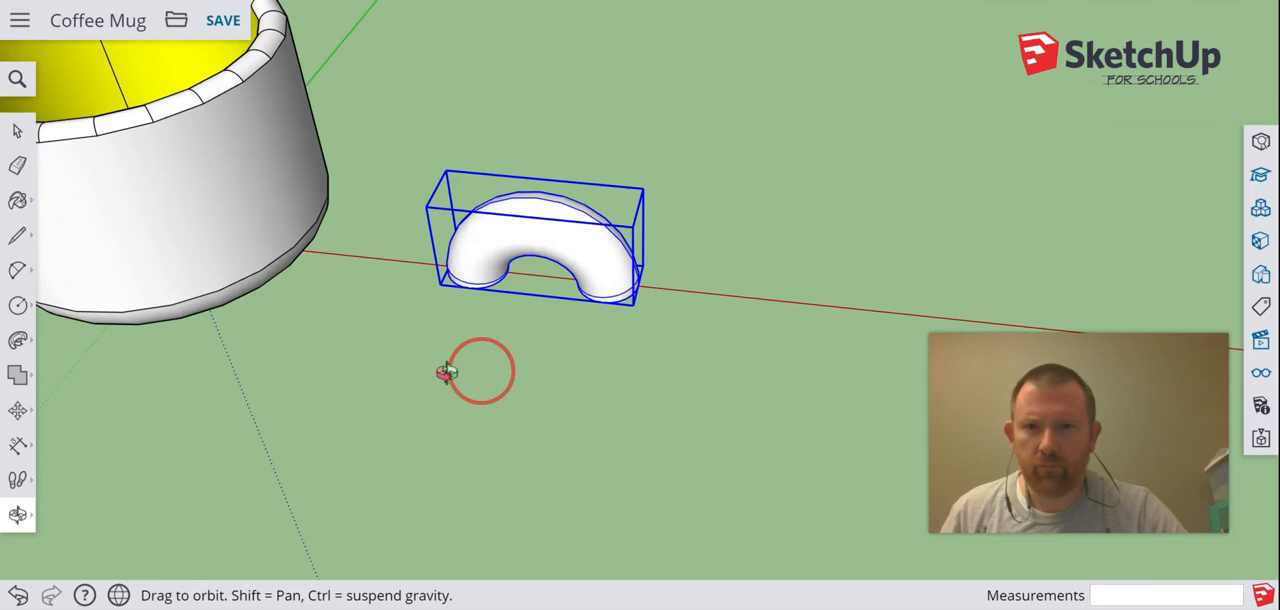
- Orbit to a level side elevation showing the mug and handle together
{"action": "left_click_drag", "start_coordinate": [470, 370], "coordinate": [780, 140]}
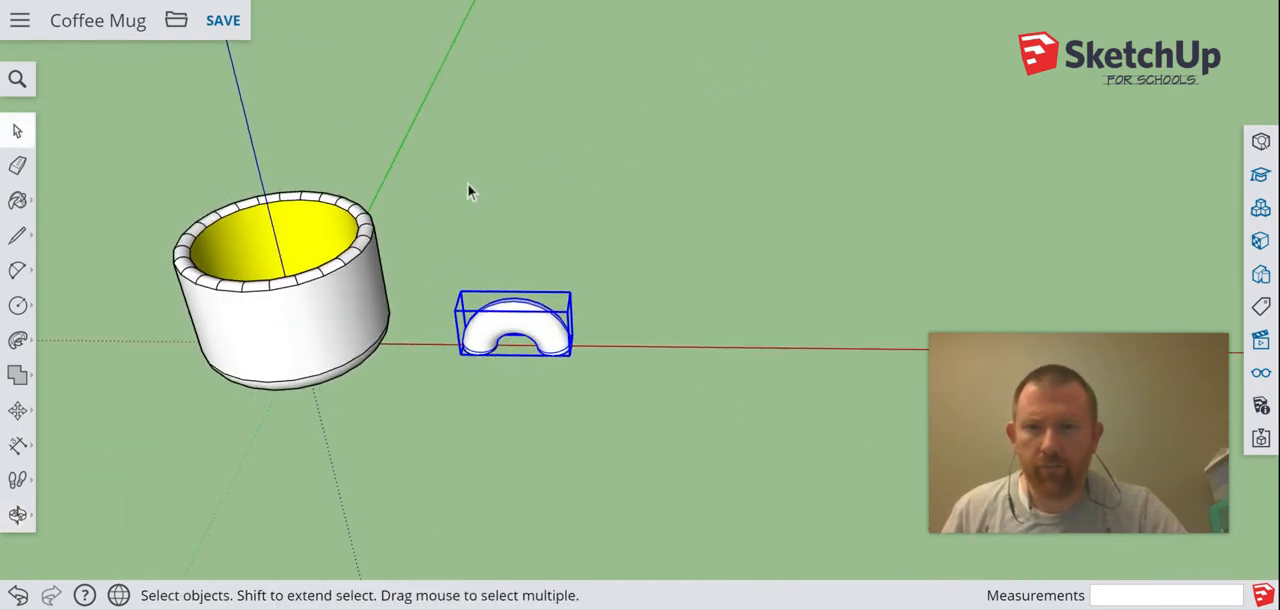
{"action": "left_click_drag", "start_coordinate": [470, 190], "coordinate": [390, 310]}
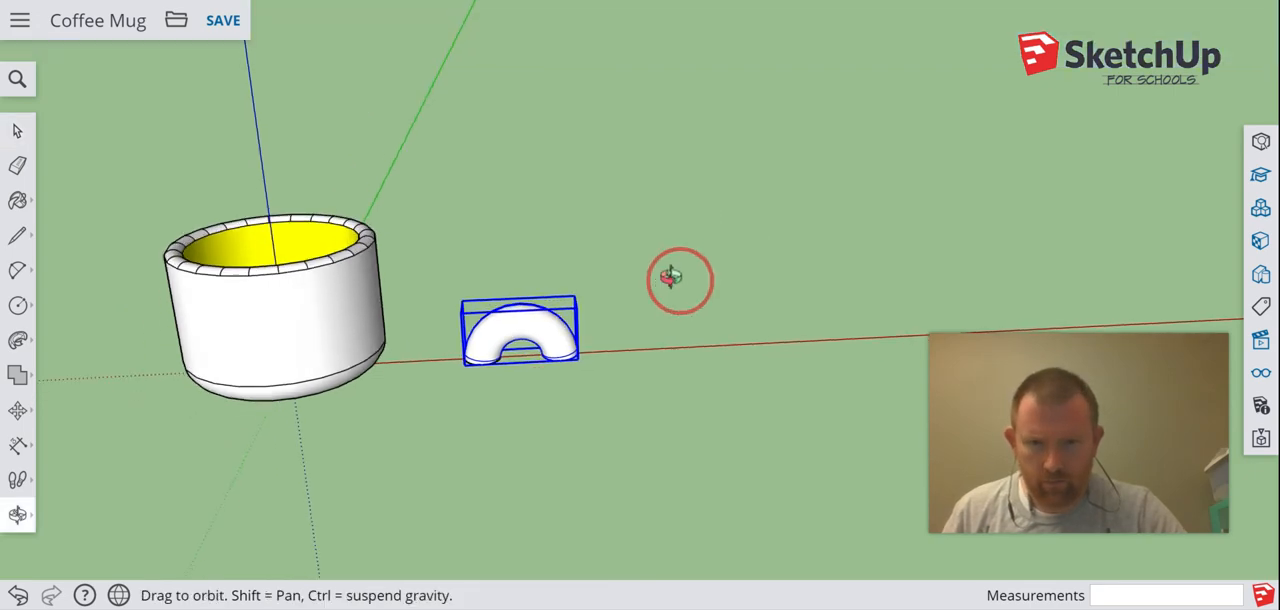
{"action": "left_click_drag", "start_coordinate": [680, 280], "coordinate": [670, 128]}
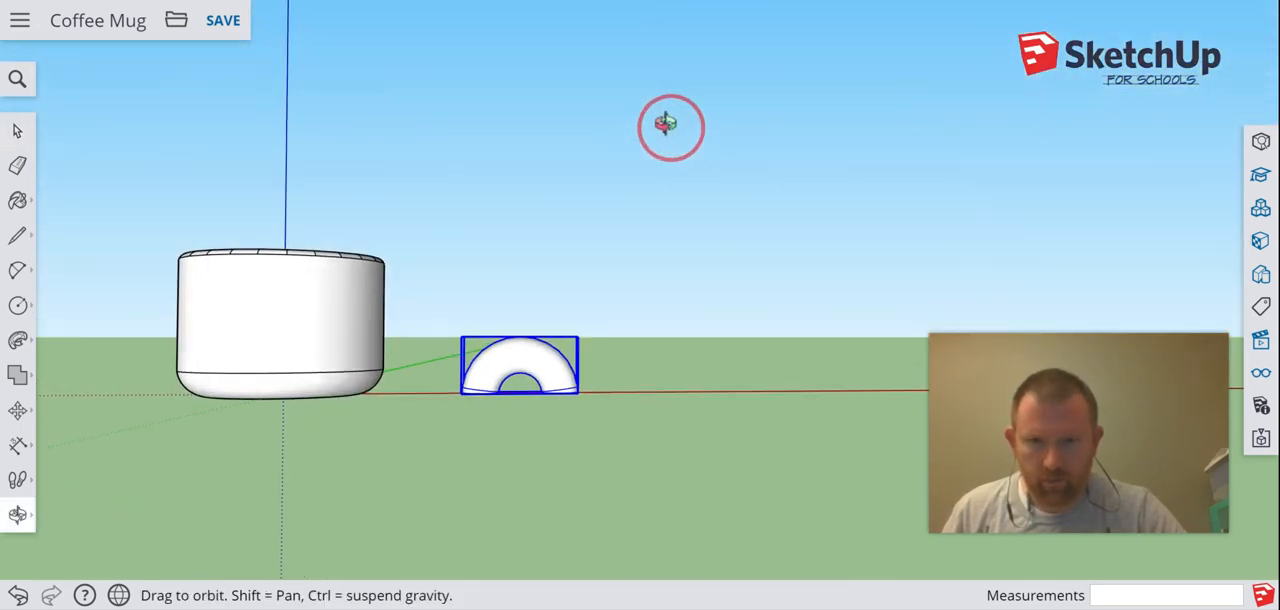
{"action": "left_click", "coordinate": [16, 130]}
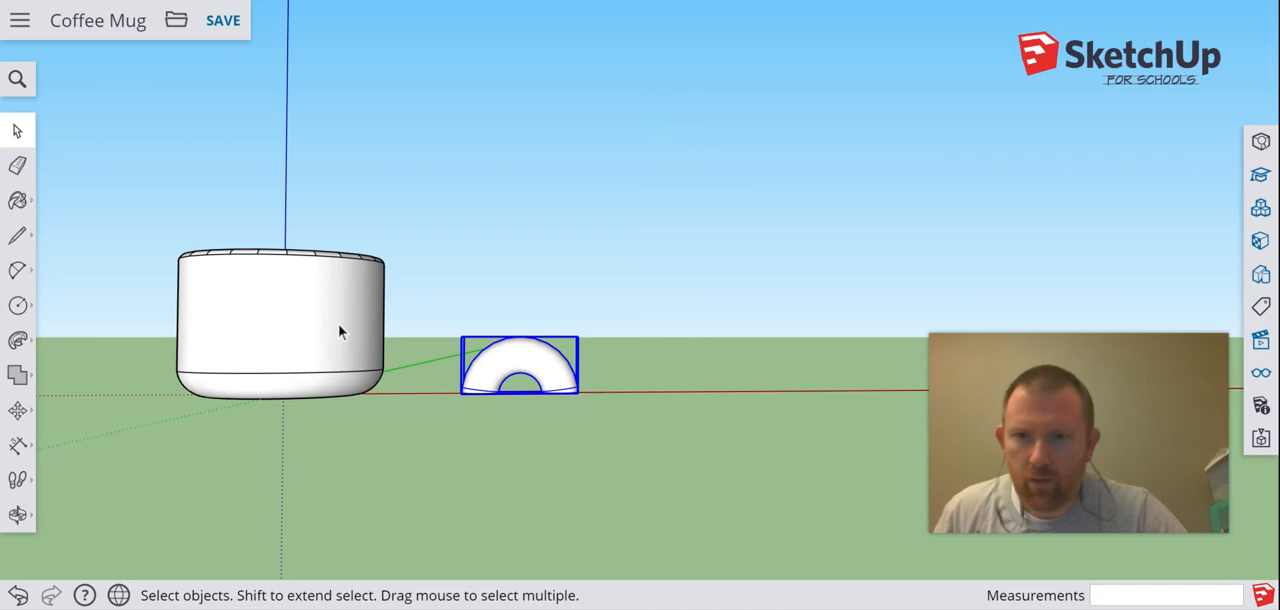
{"action": "mouse_move", "coordinate": [48, 248]}
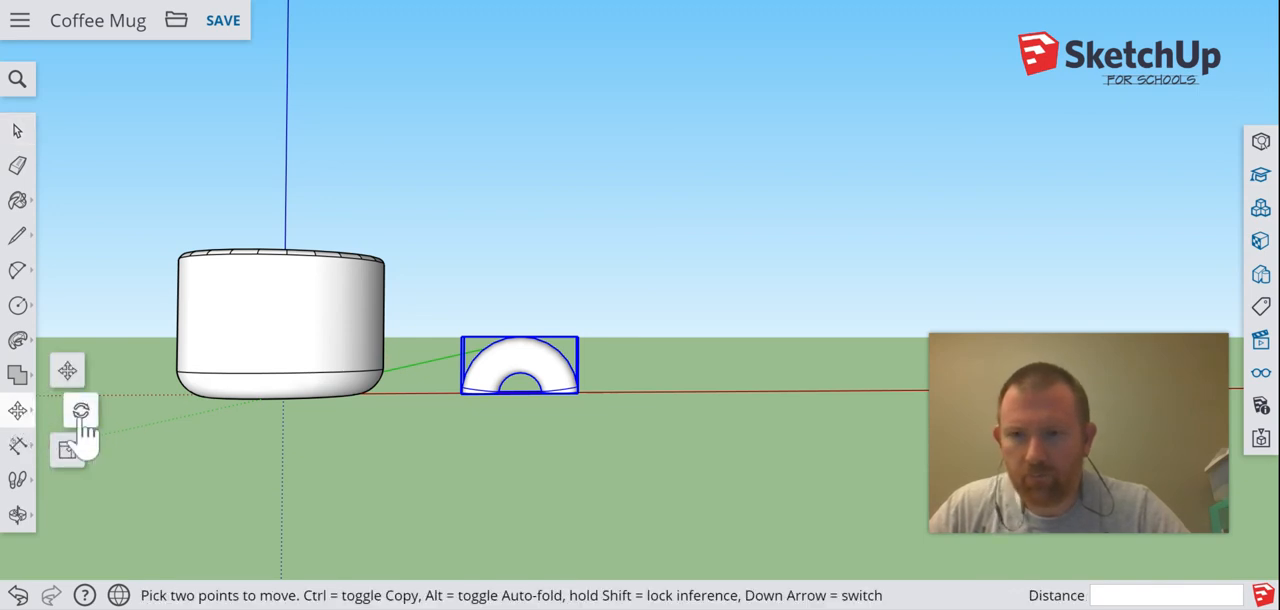
- Rotate the grouped handle 90 degrees about its base so it stands upright
{"action": "left_click", "coordinate": [68, 448]}
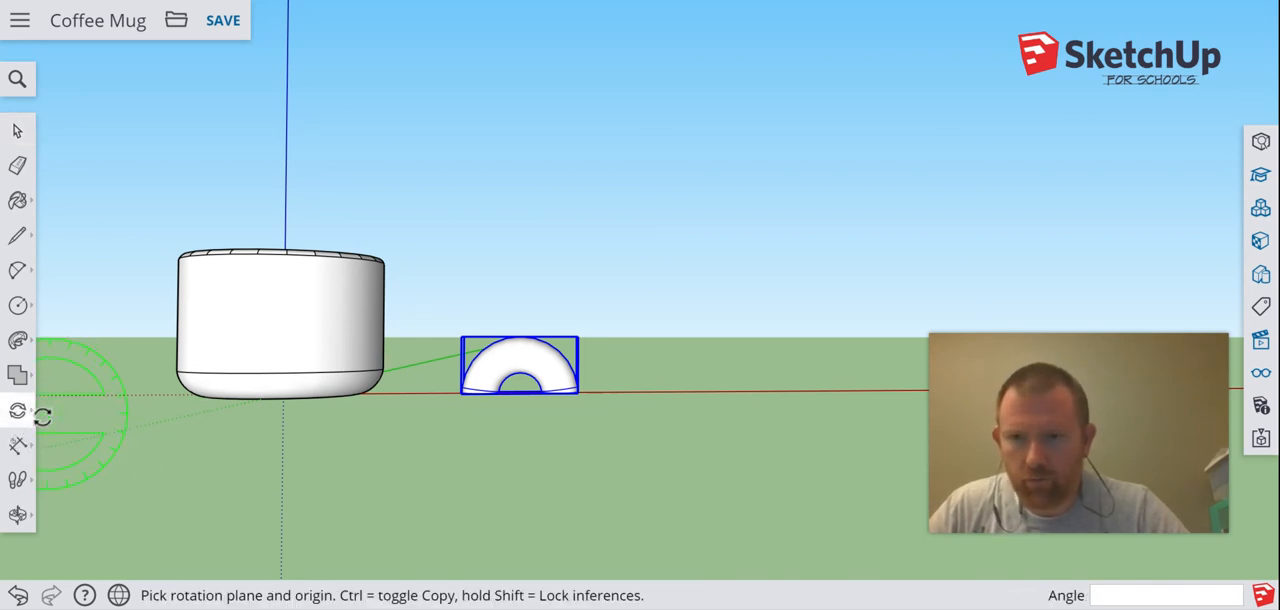
{"action": "left_click", "coordinate": [520, 392]}
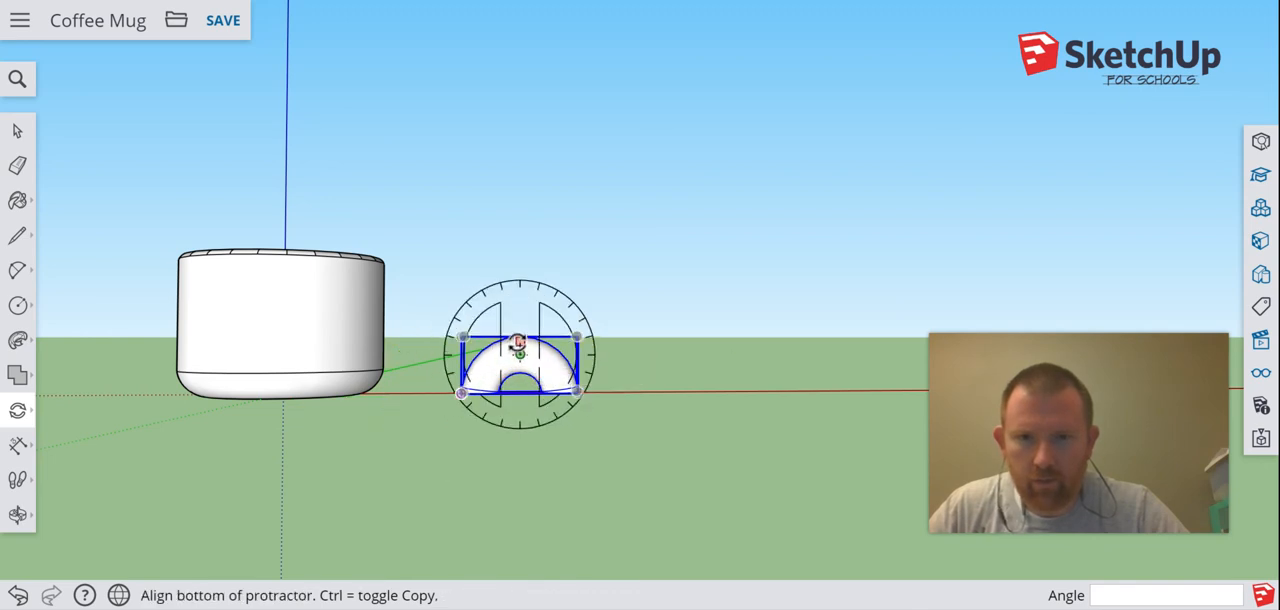
{"action": "left_click", "coordinate": [460, 392]}
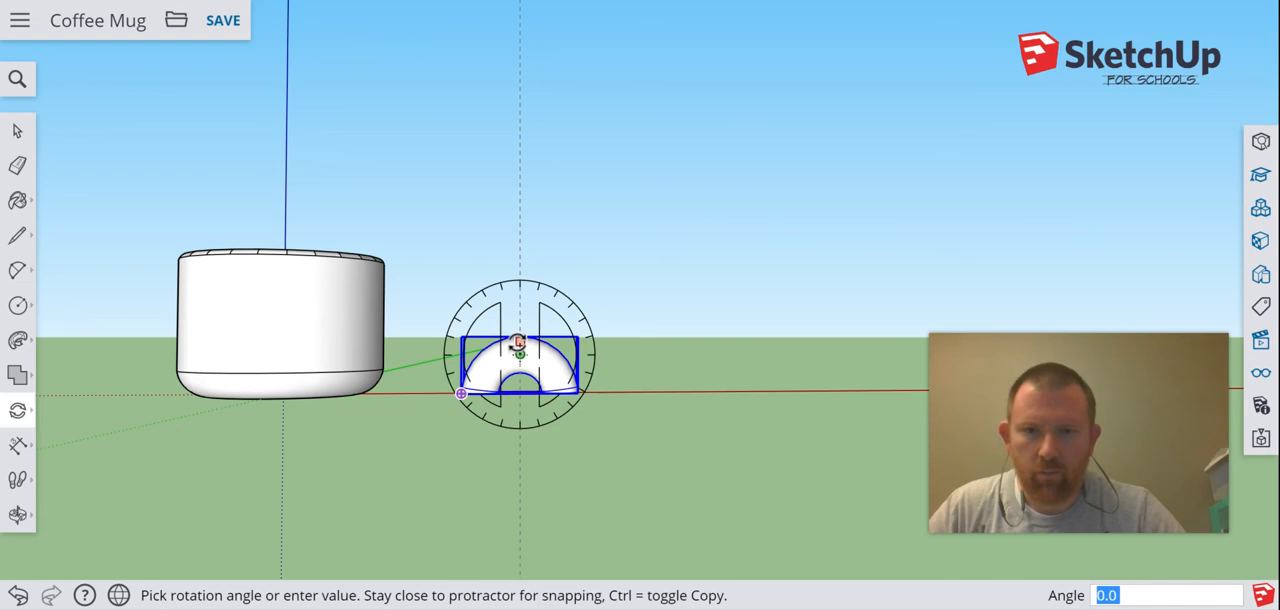
{"action": "mouse_move", "coordinate": [516, 344]}
{"action": "type", "text": "90"}
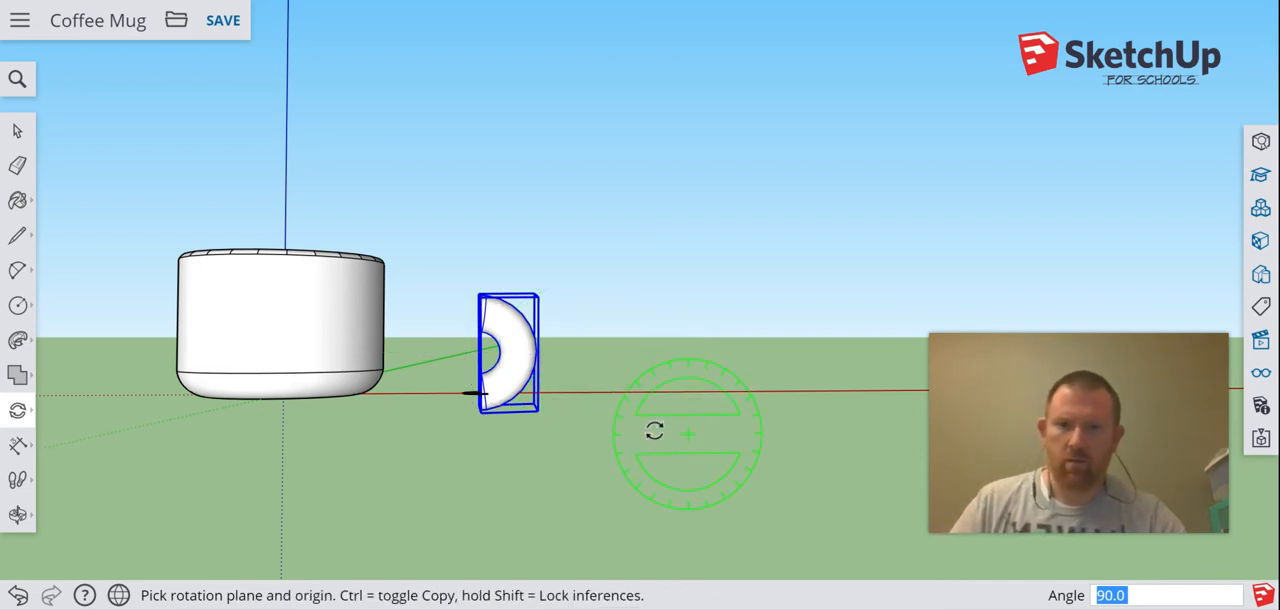
{"action": "left_click", "coordinate": [16, 130]}
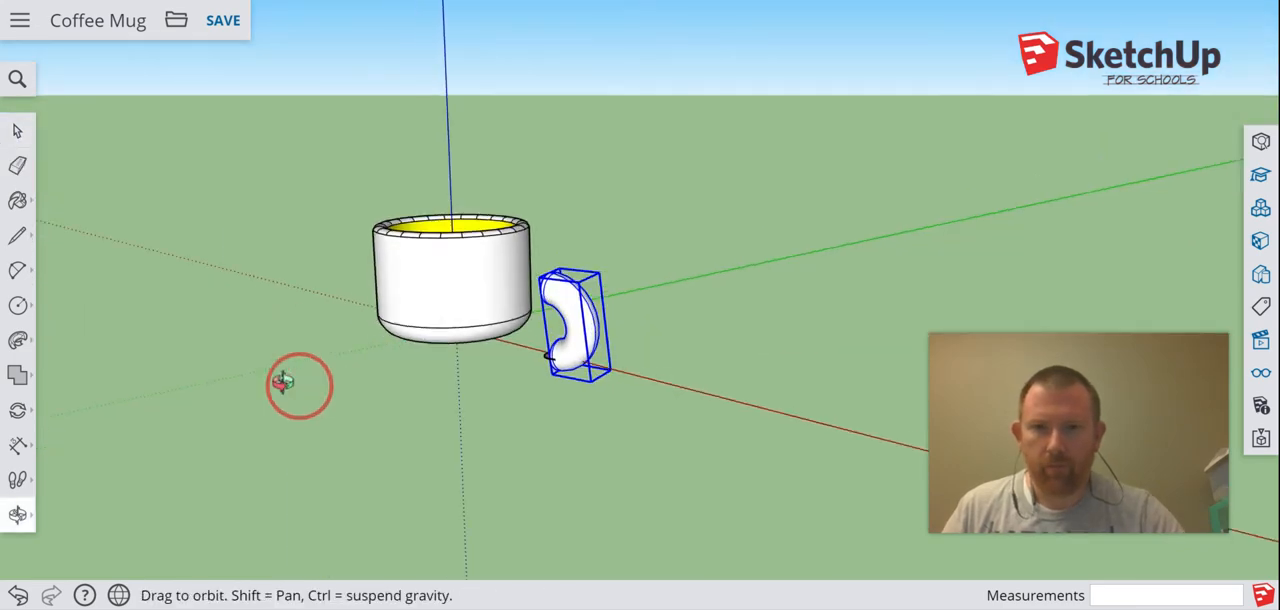
- Orbit the view to face the mug head-on before positioning the handle
{"action": "left_click_drag", "start_coordinate": [298, 384], "coordinate": [630, 410]}
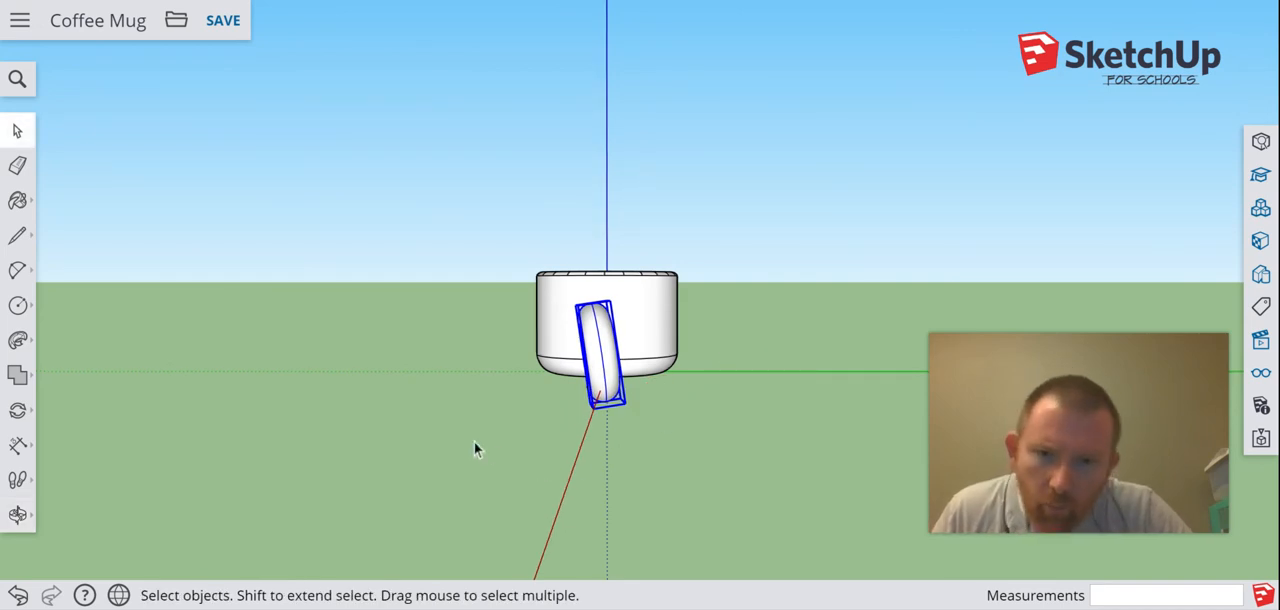
{"action": "mouse_move", "coordinate": [418, 200]}
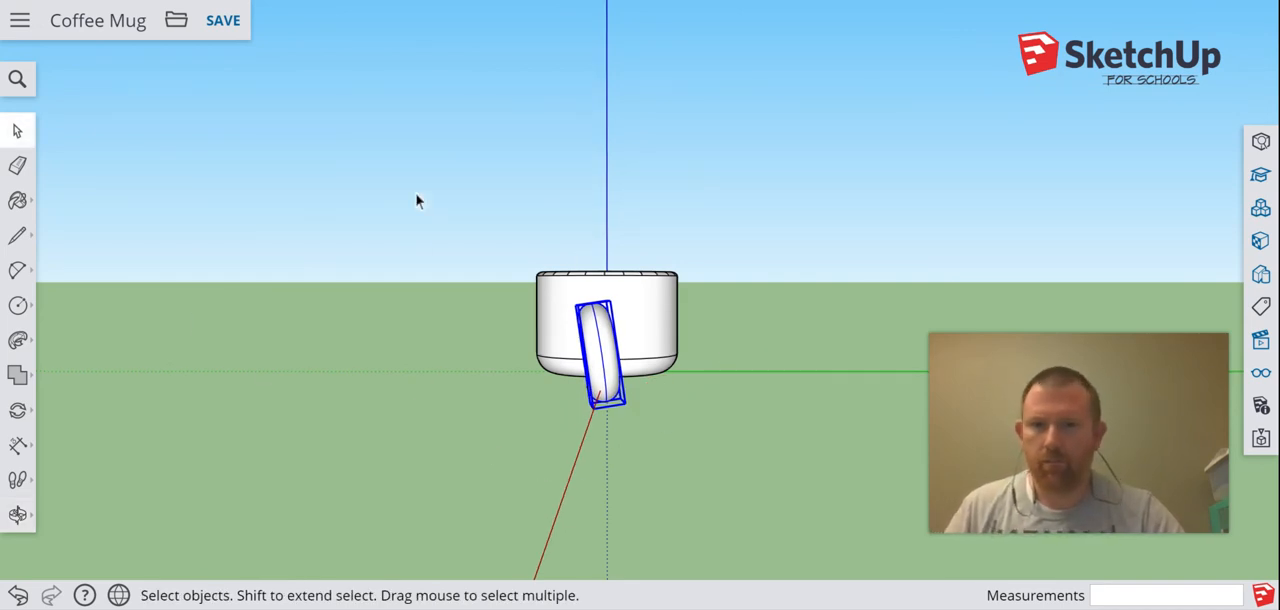
{"action": "mouse_move", "coordinate": [248, 336]}
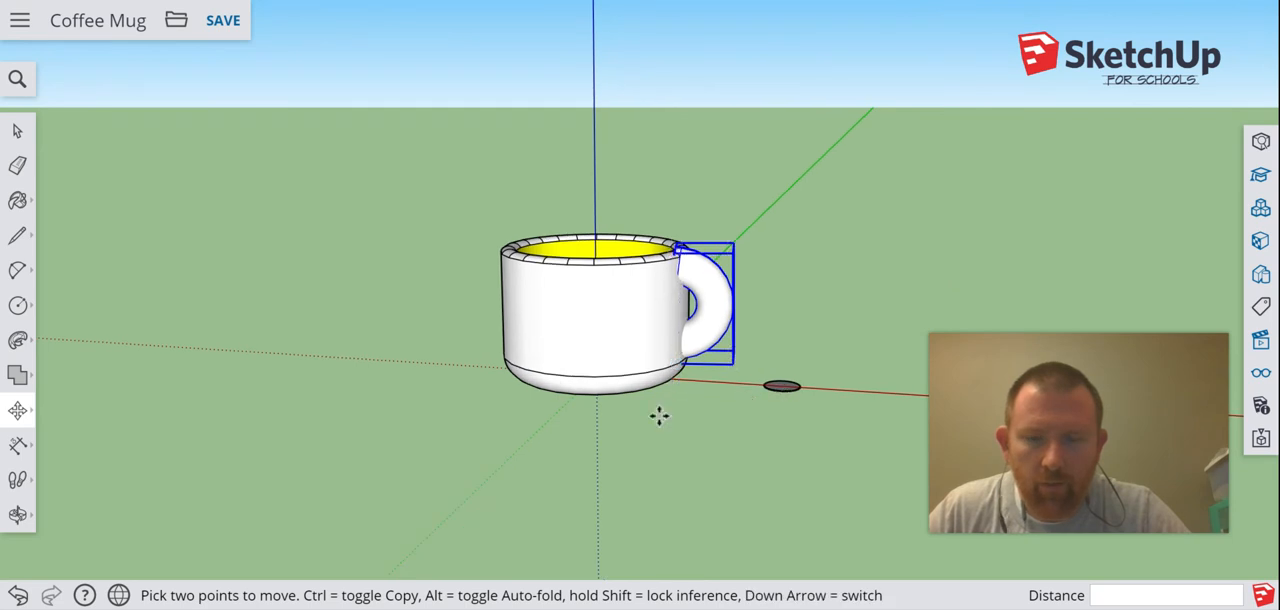
- Move the handle group so it sits snugly against the mug's side
{"action": "left_click", "coordinate": [18, 164]}
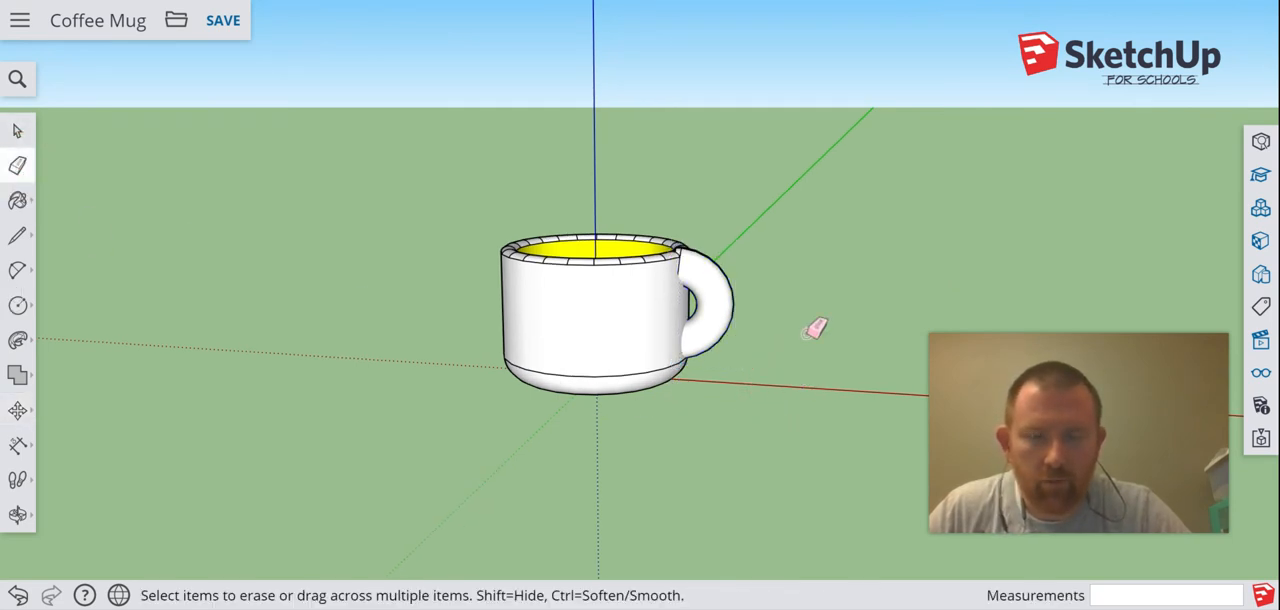
{"action": "mouse_move", "coordinate": [182, 290]}
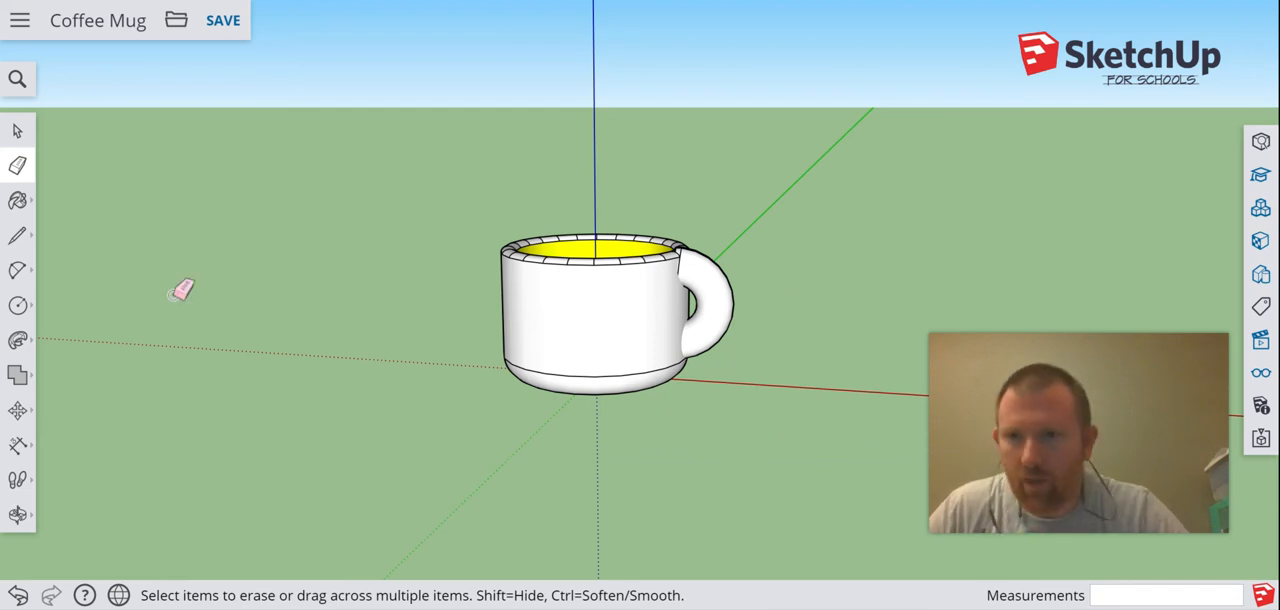
{"action": "left_click", "coordinate": [16, 410]}
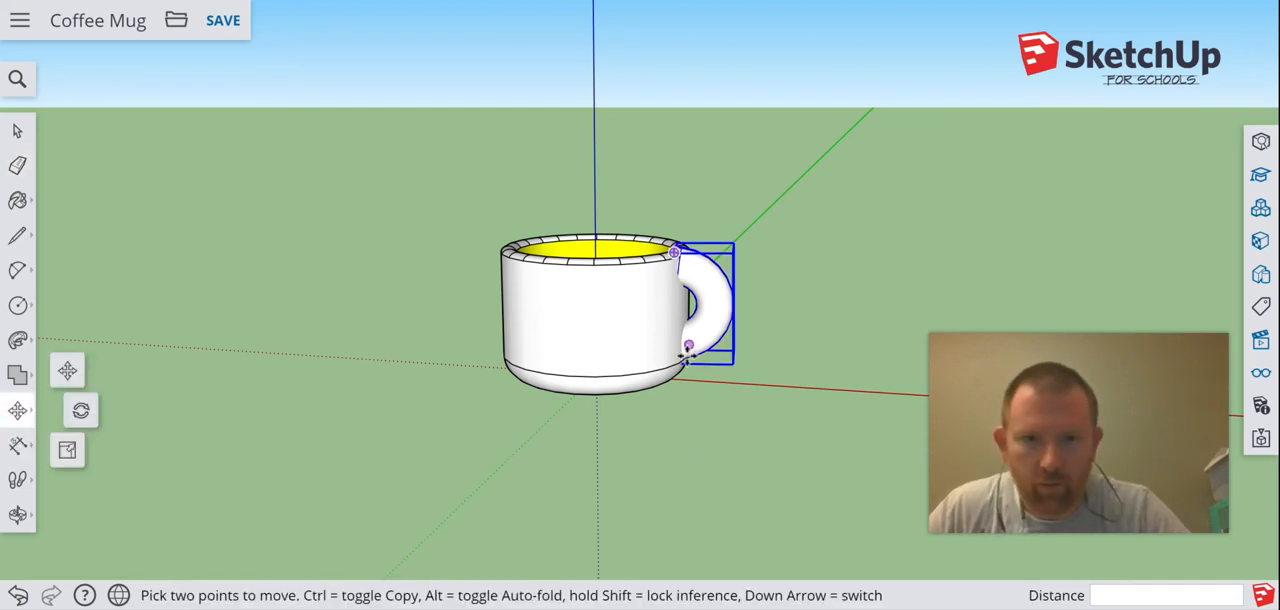
{"action": "mouse_move", "coordinate": [680, 360]}
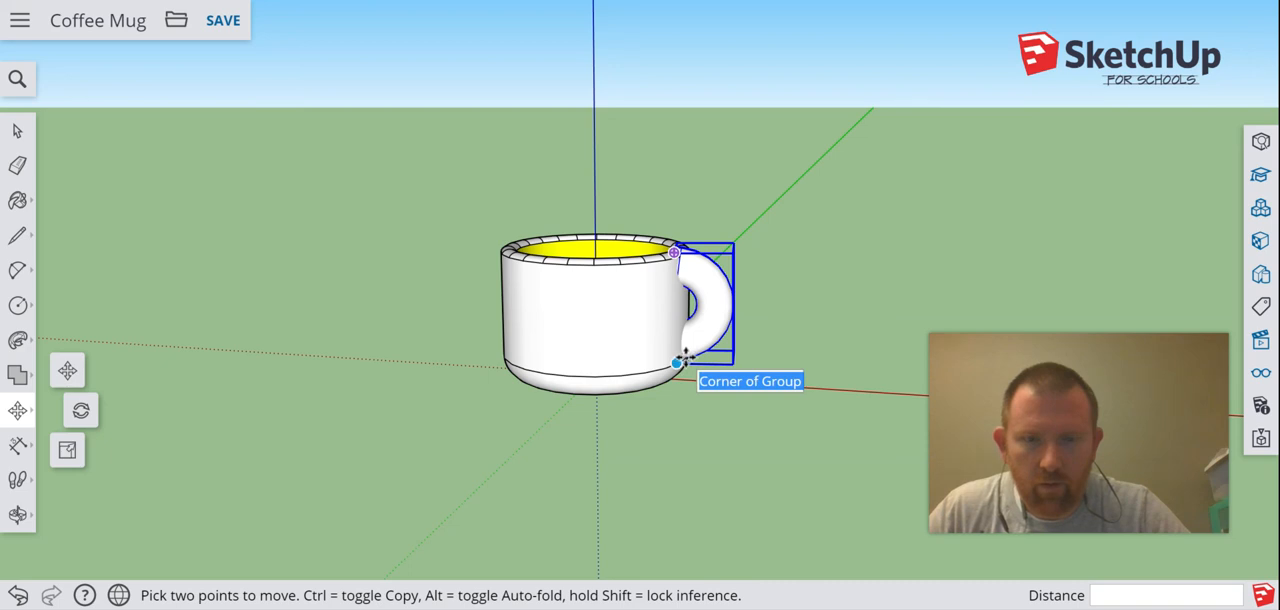
{"action": "mouse_move", "coordinate": [688, 344]}
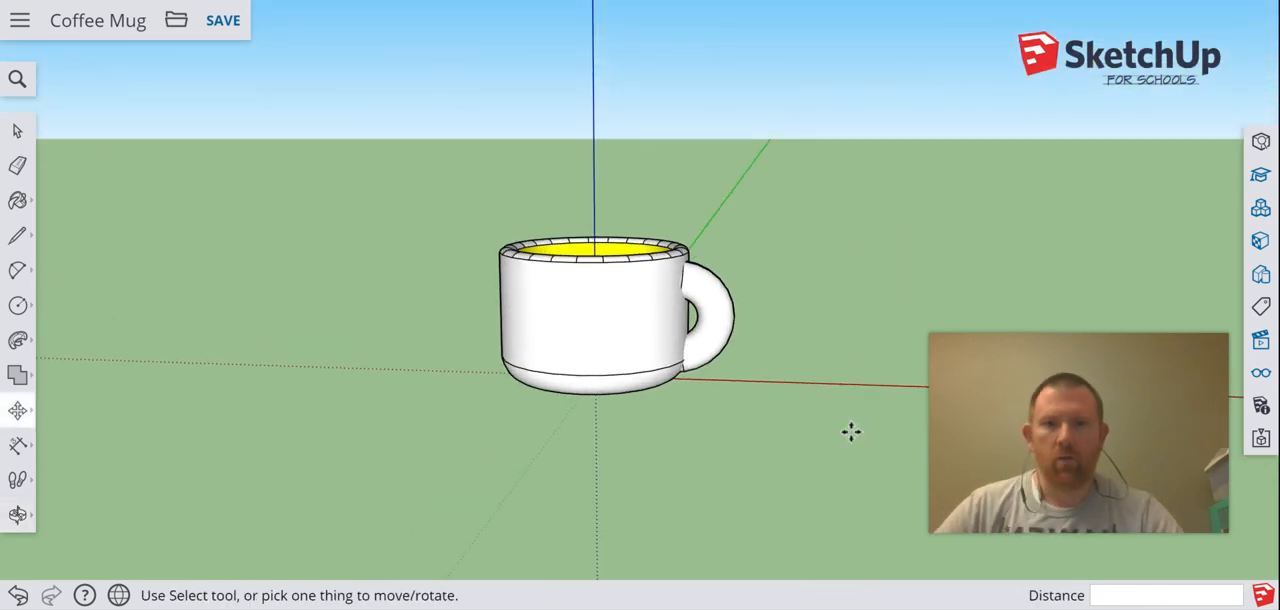
{"action": "mouse_move", "coordinate": [836, 166]}
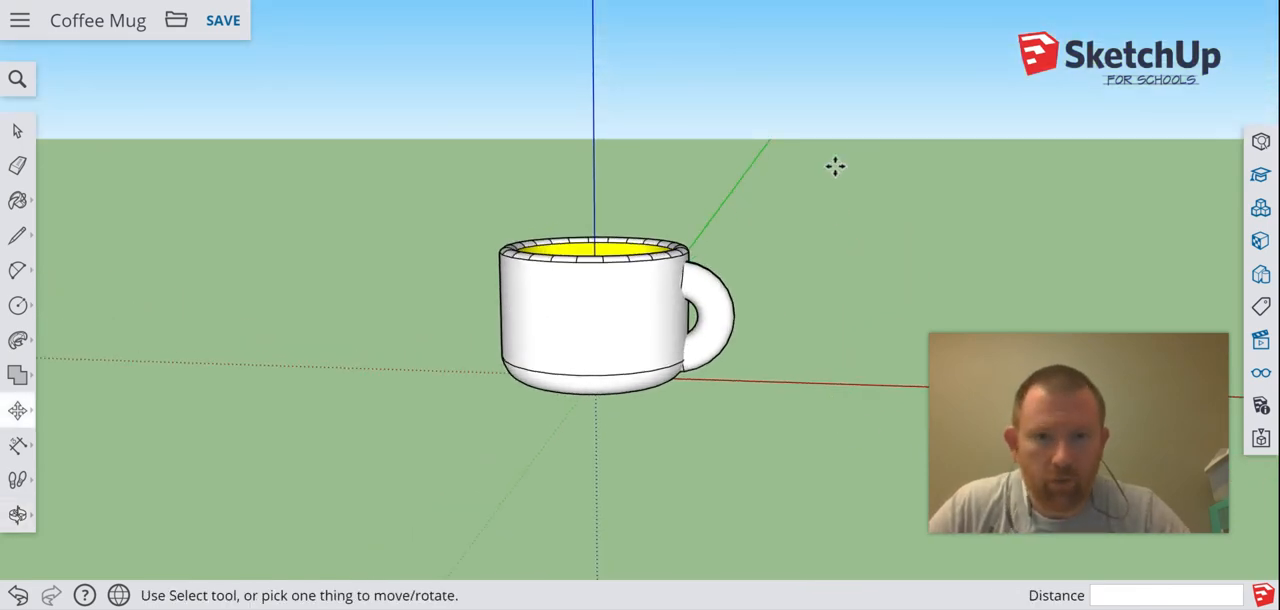
{"action": "mouse_move", "coordinate": [818, 160]}
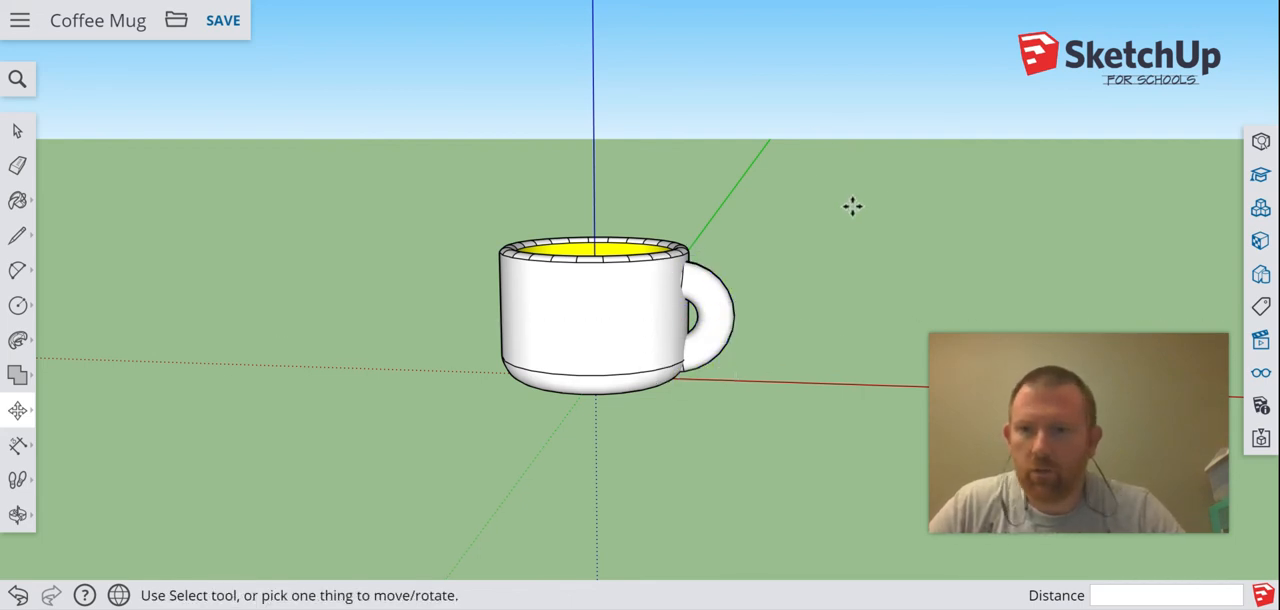
{"action": "mouse_move", "coordinate": [848, 256]}
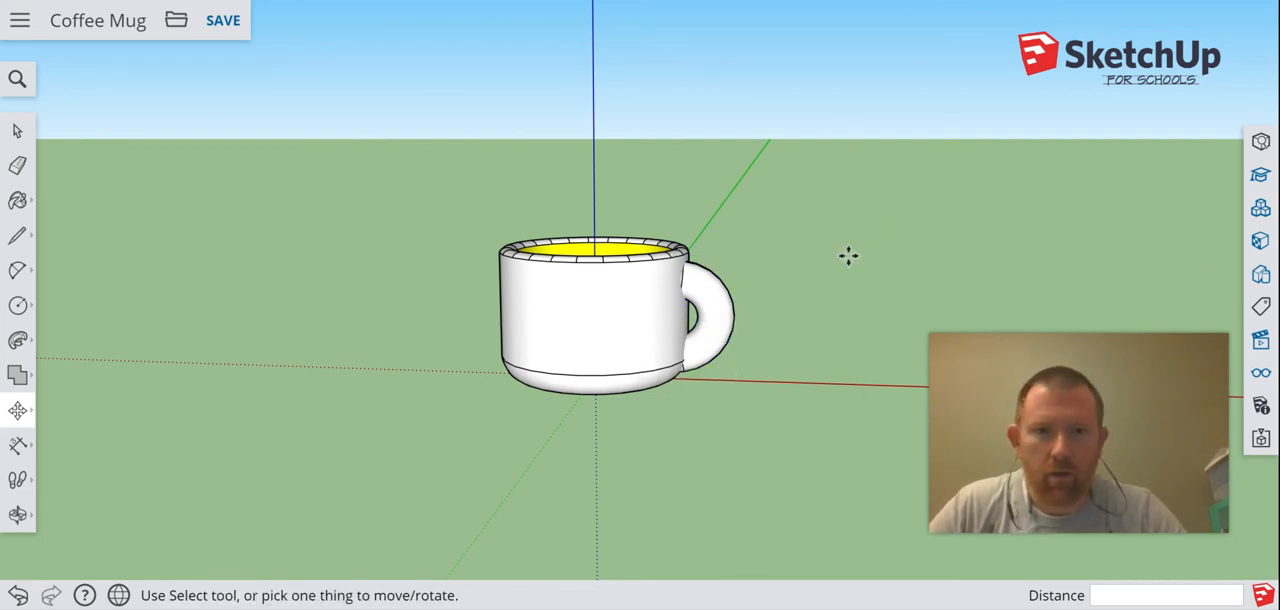
{"action": "mouse_move", "coordinate": [878, 208]}
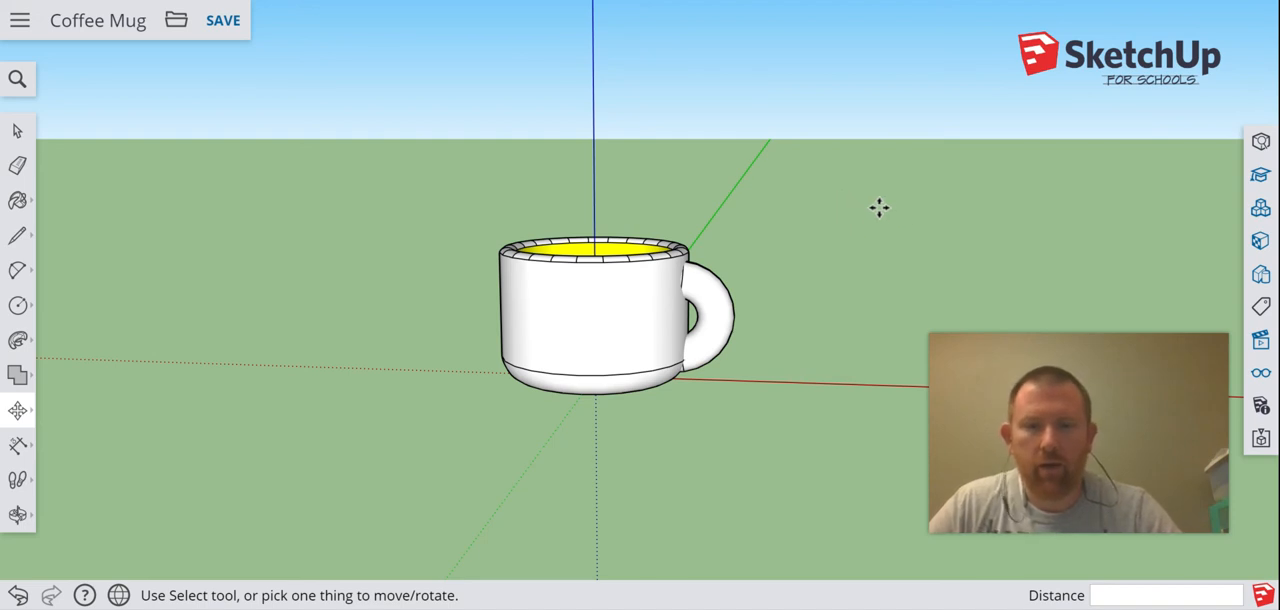
{"action": "mouse_move", "coordinate": [1042, 10]}
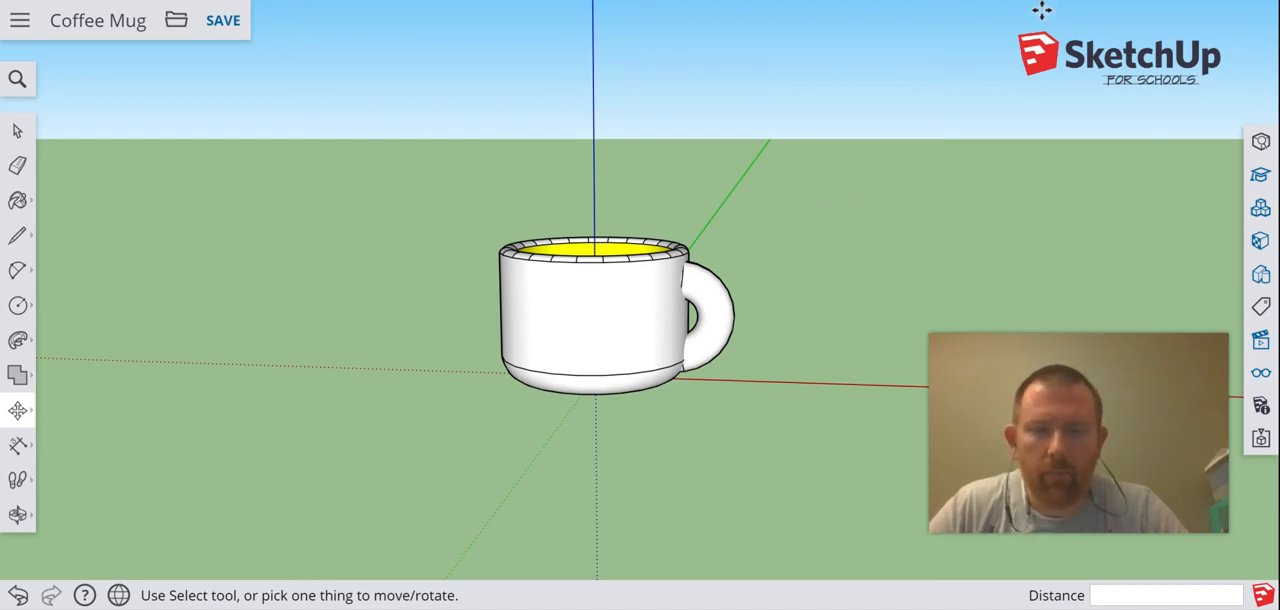